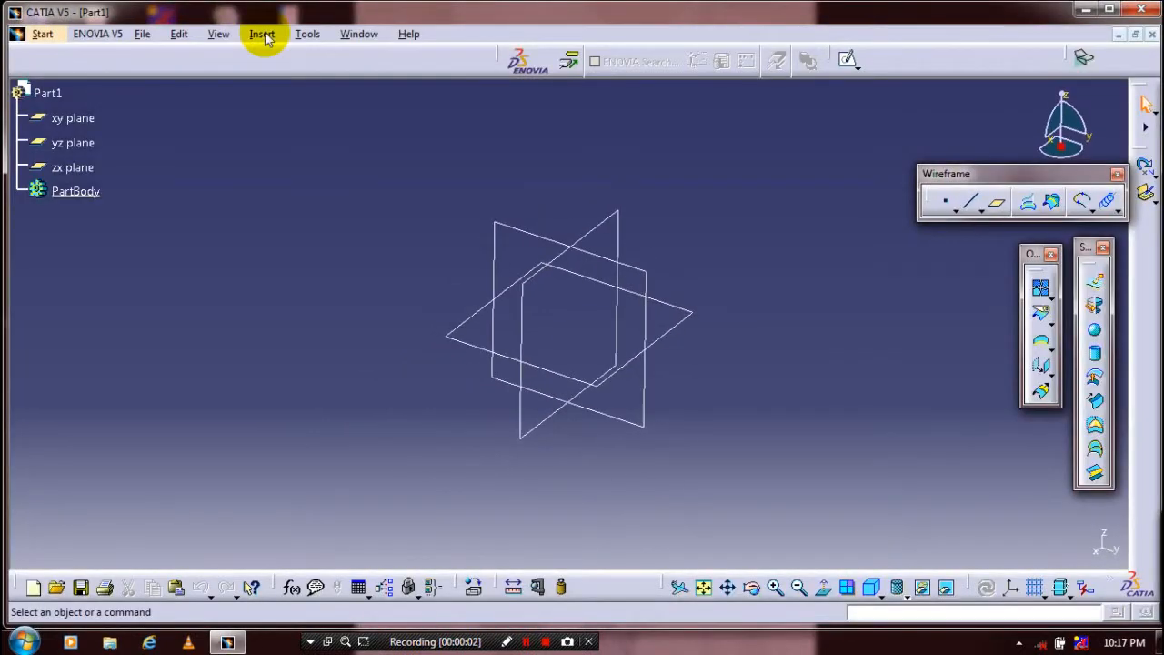
Create a 12 mm pitch, 100 mm high helix about the Z axis from a new coordinate point
left_click(262, 34)
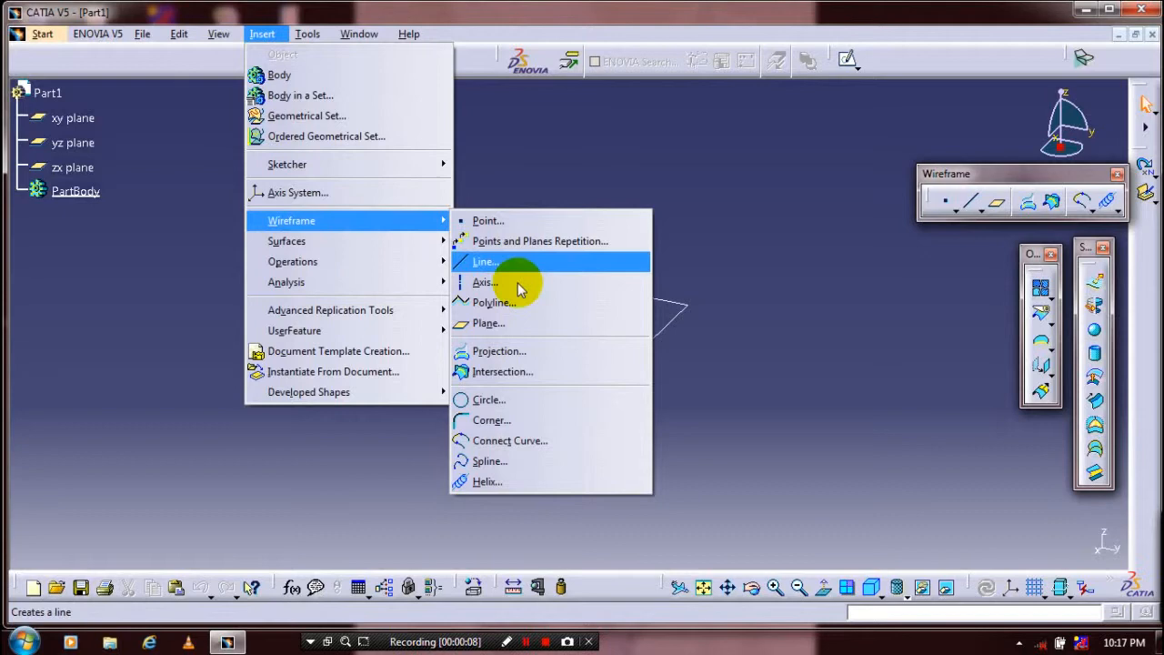
left_click(487, 481)
type("2")
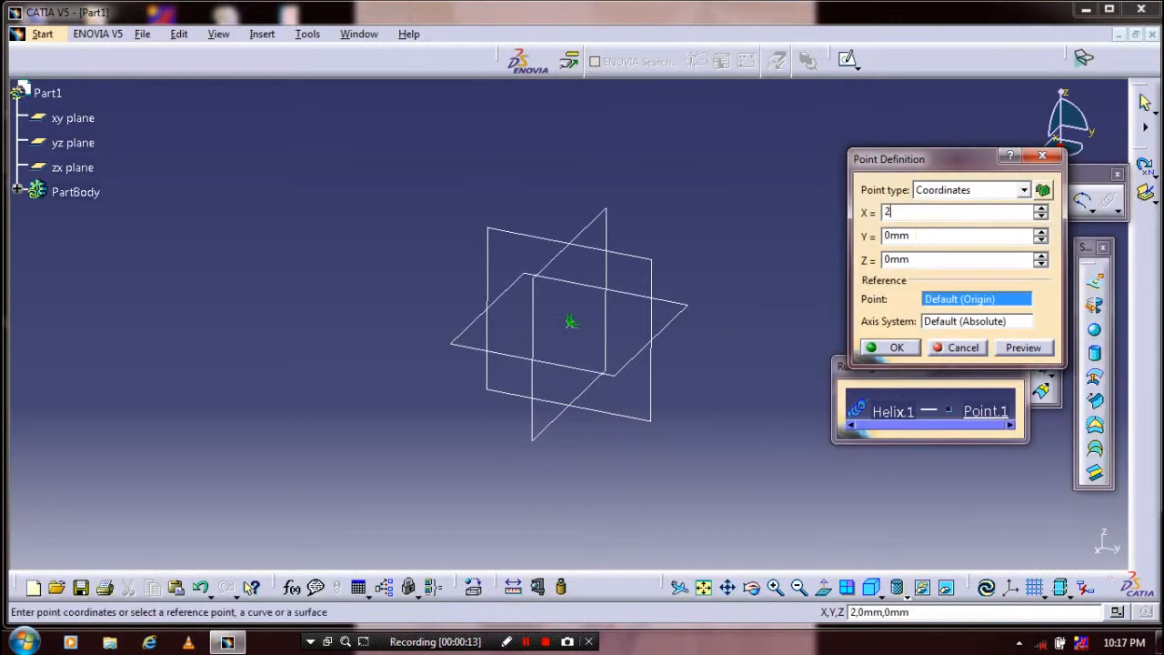
left_click(897, 348)
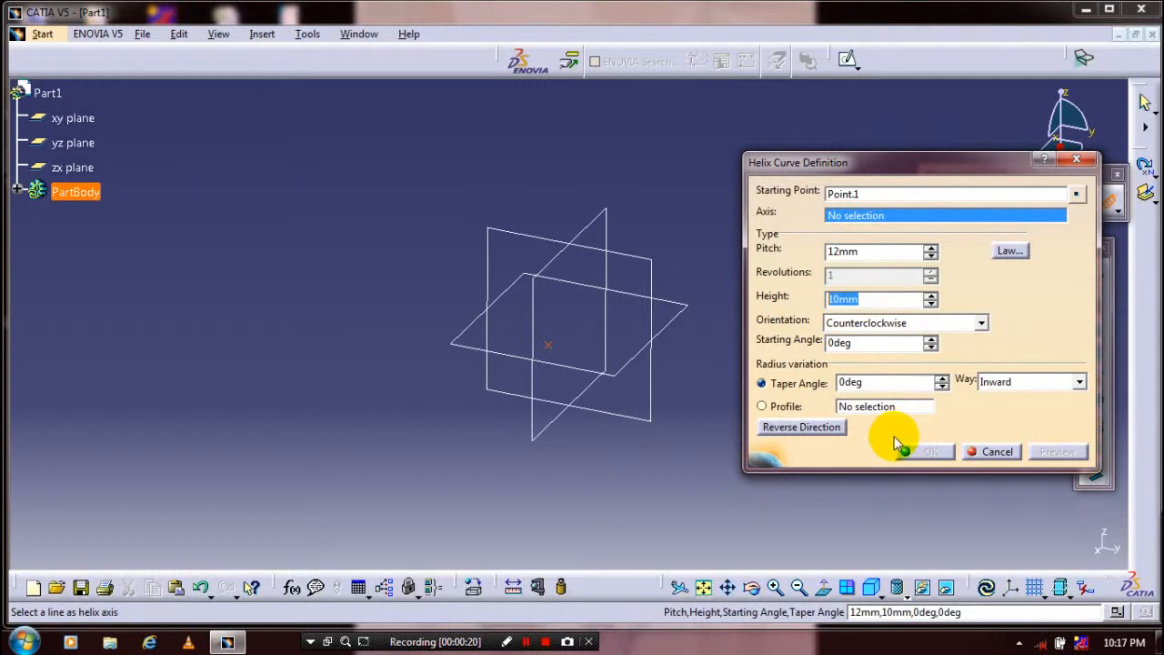
type("100")
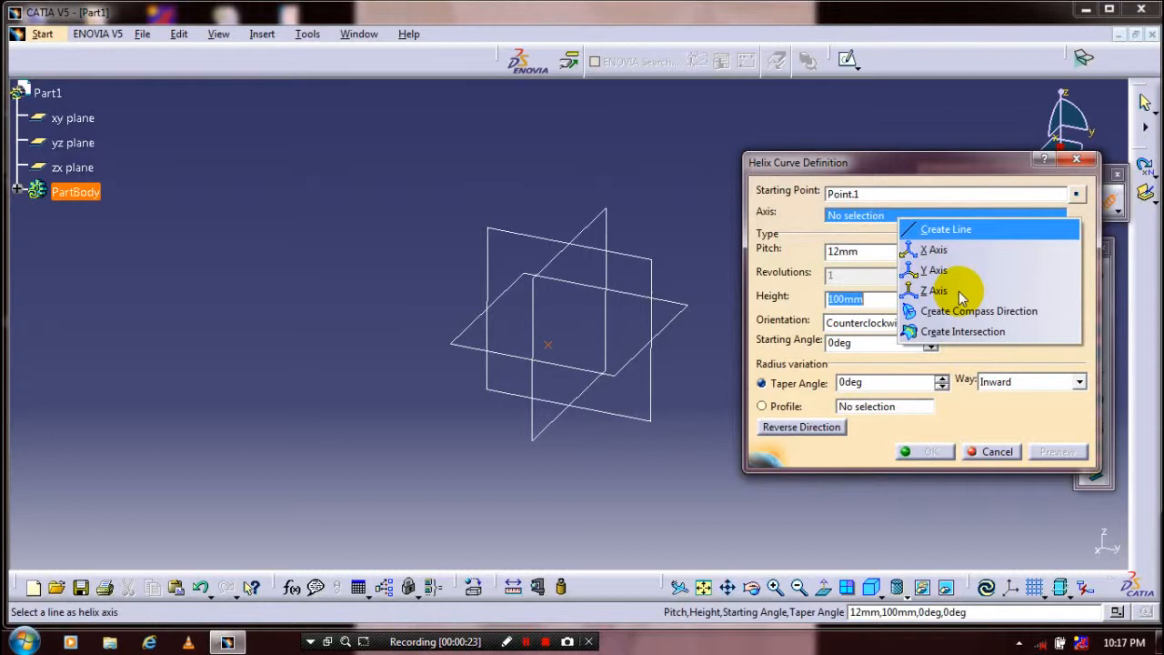
left_click(934, 290)
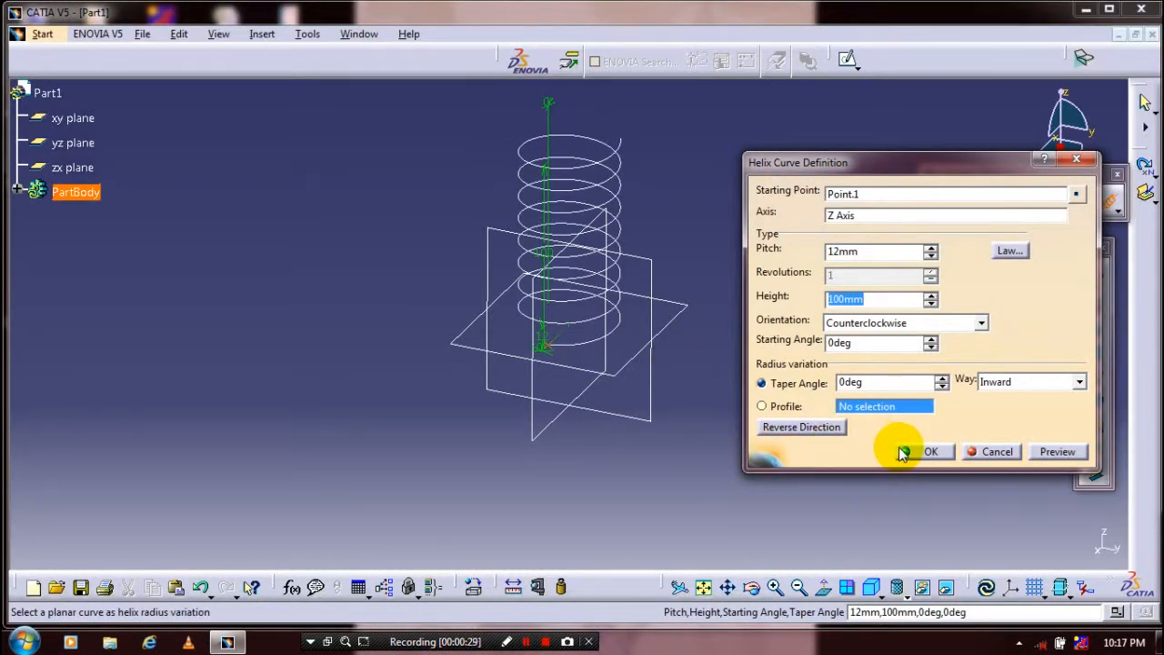
left_click(931, 451)
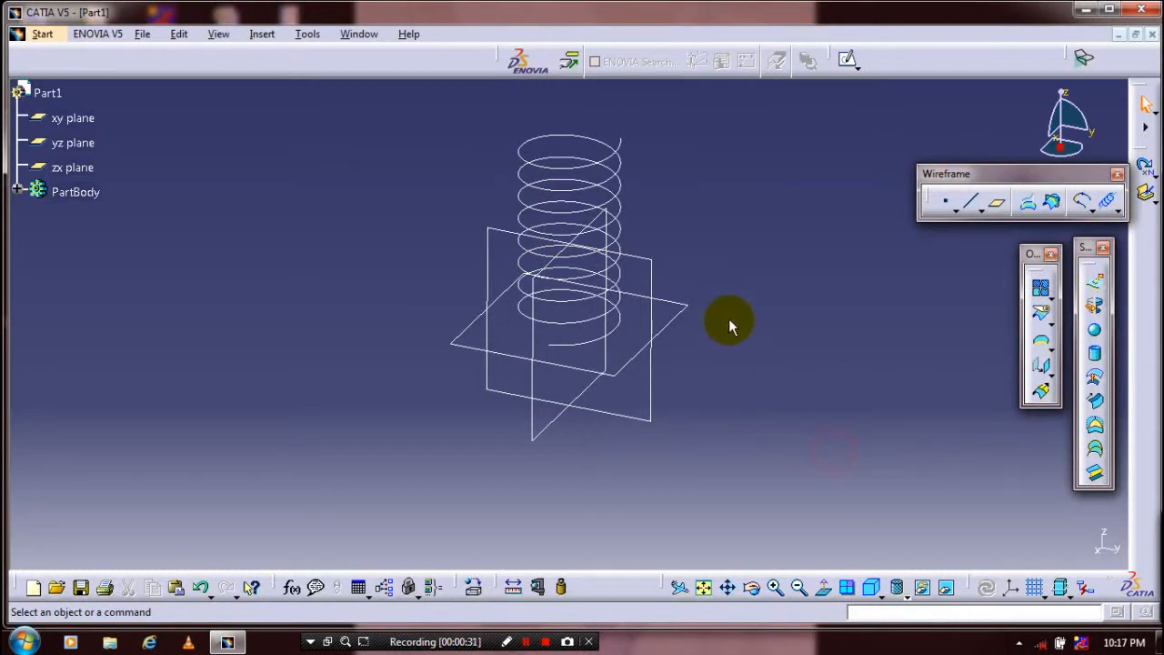
mouse_move(705, 256)
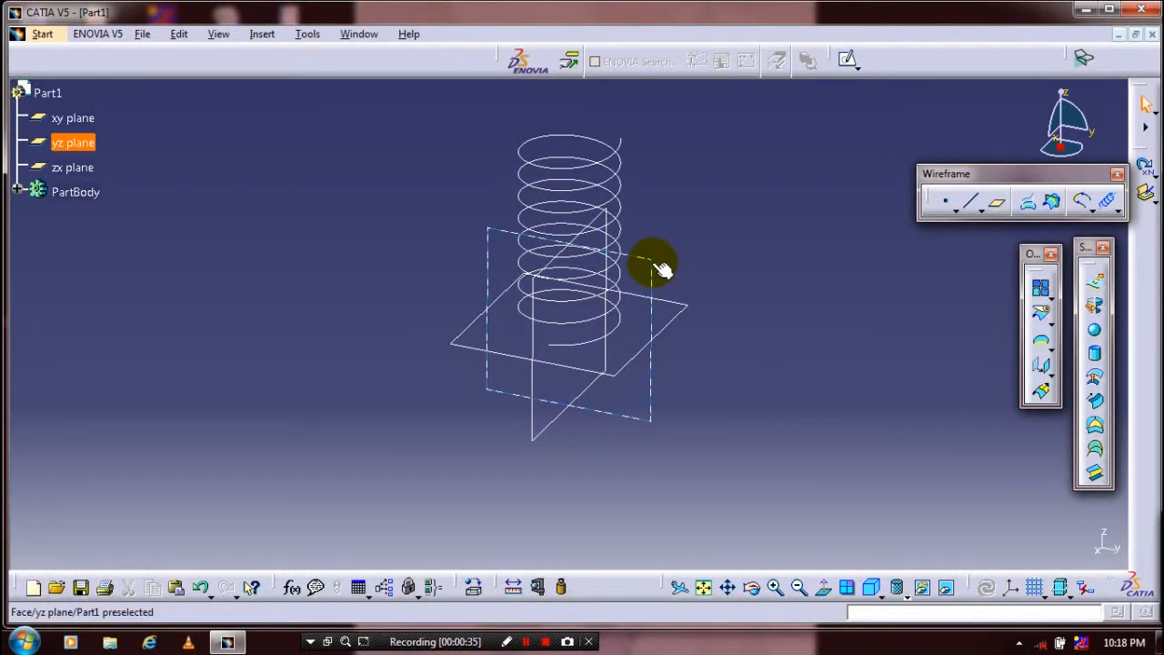
Hide the xy and yz planes and start a side-view sketch over the helix
left_click(653, 268)
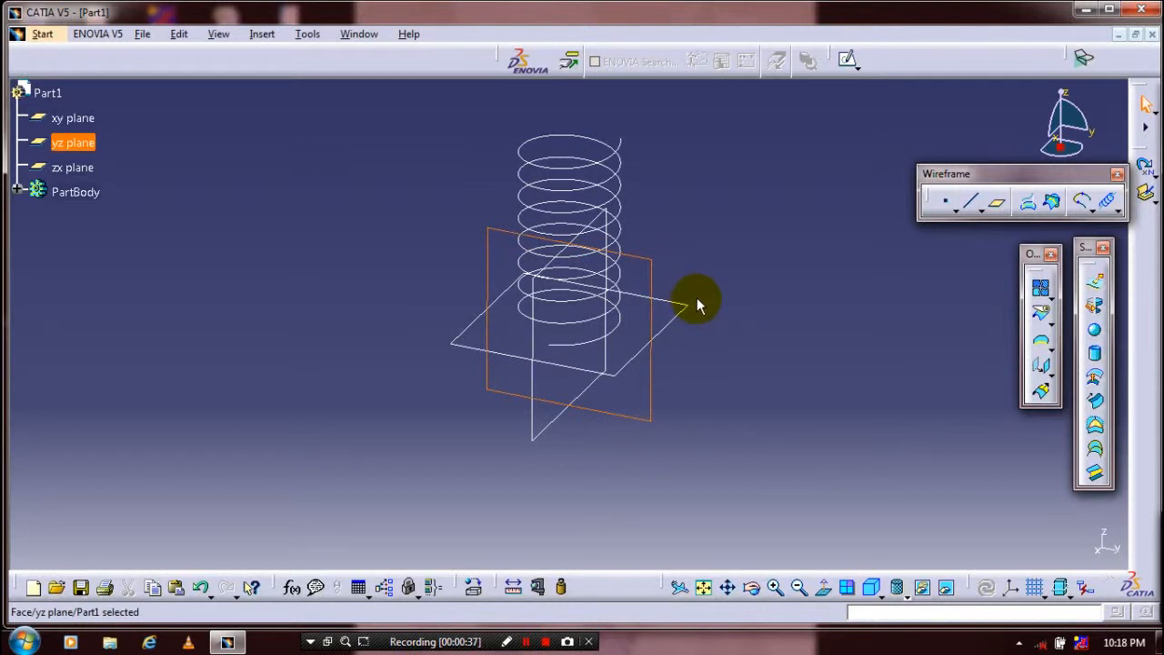
mouse_move(687, 314)
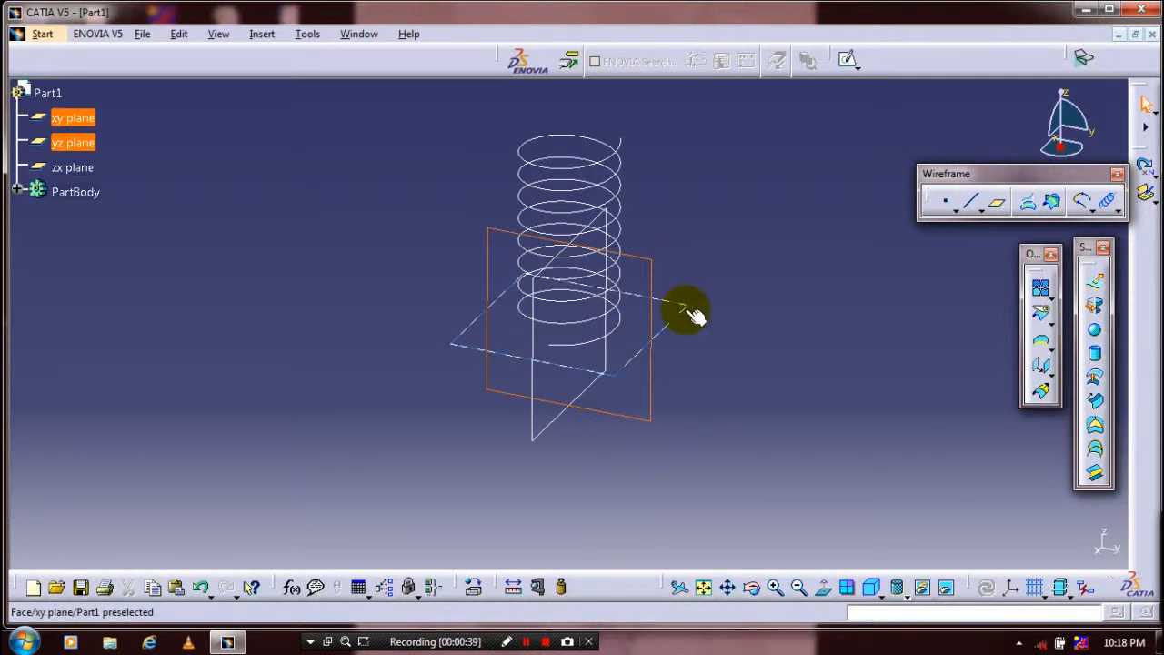
left_click(719, 354)
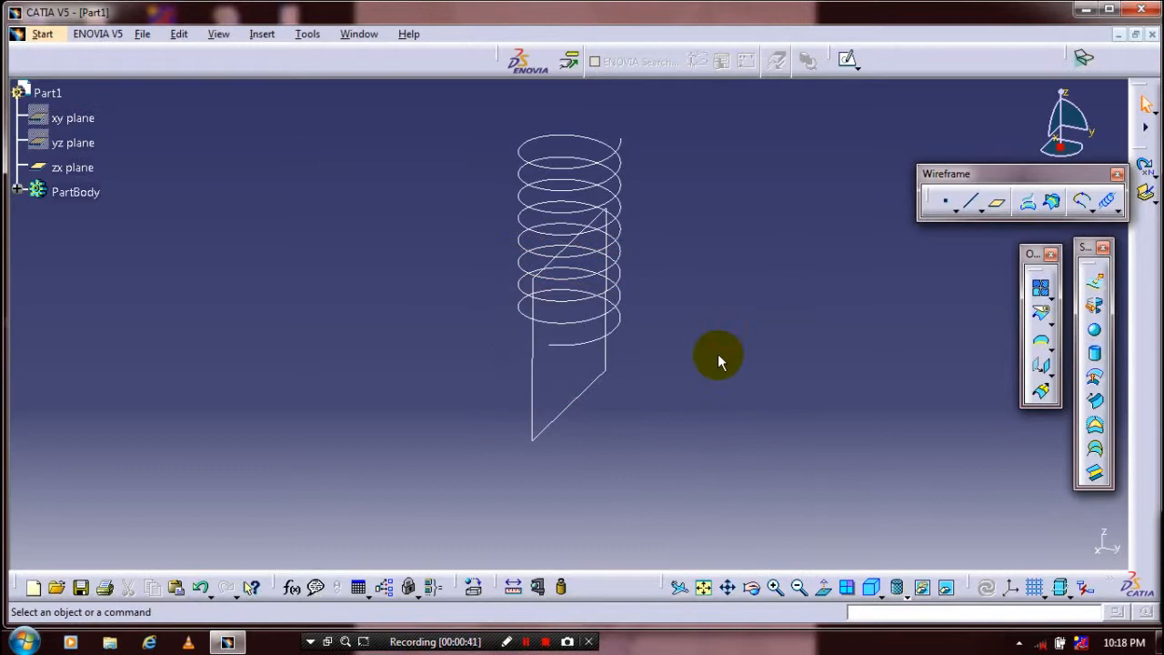
left_click_drag(719, 359, 655, 277)
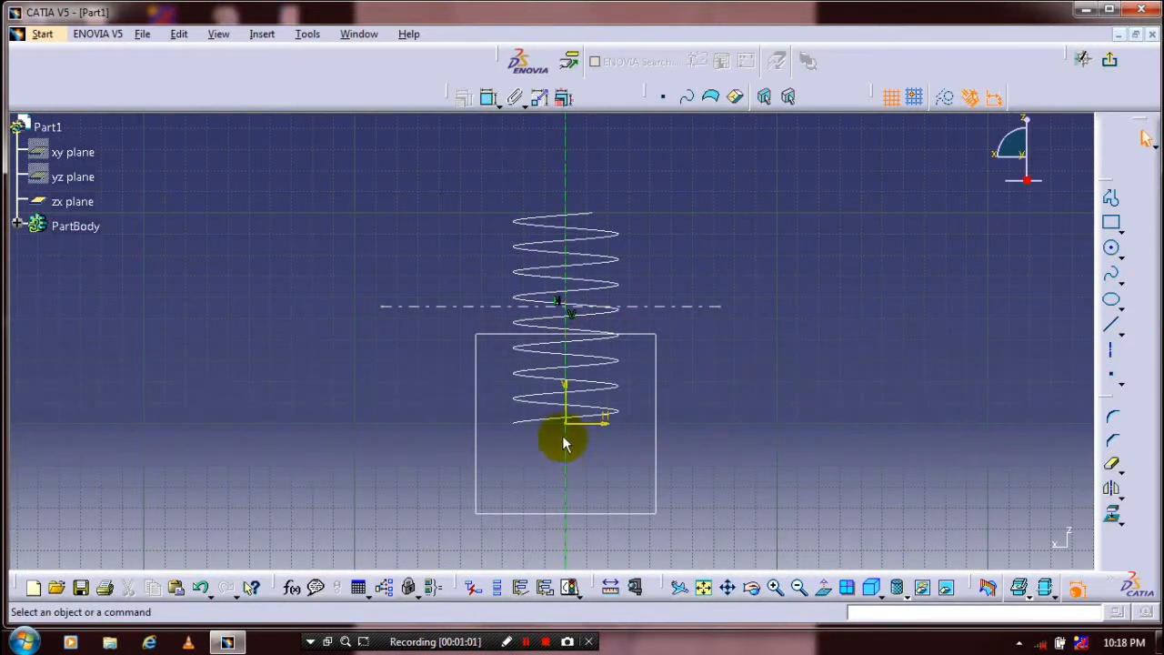
Dimension the horizontal axis 50 mm from the origin and draw a vertical line above the helix
left_click(488, 98)
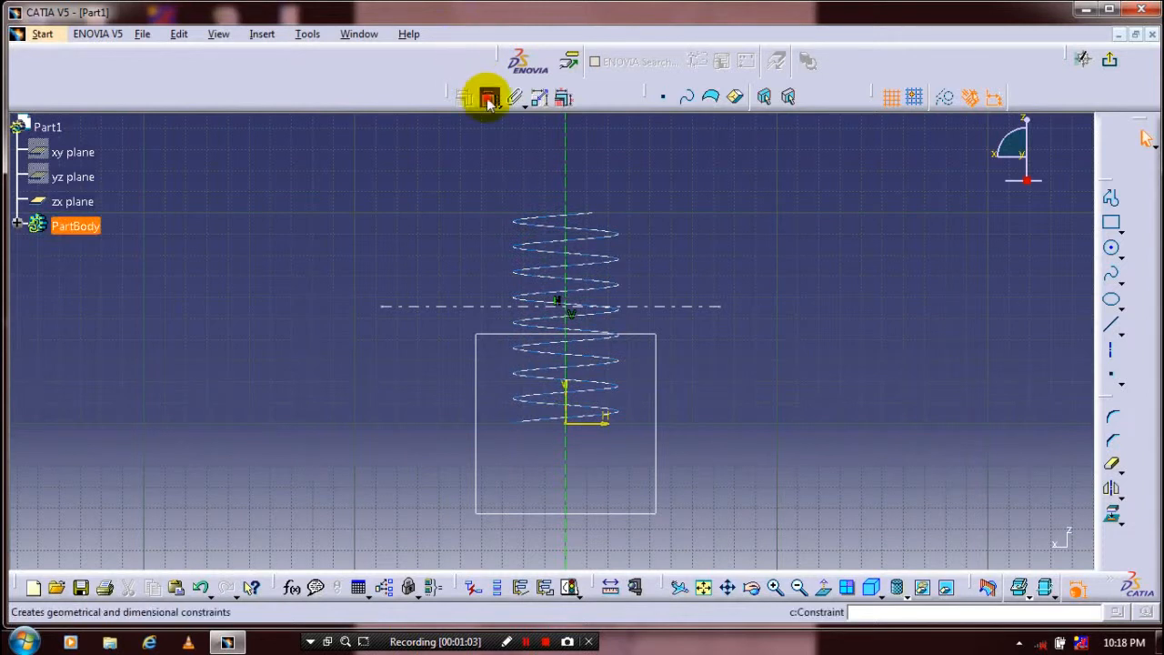
left_click(490, 97)
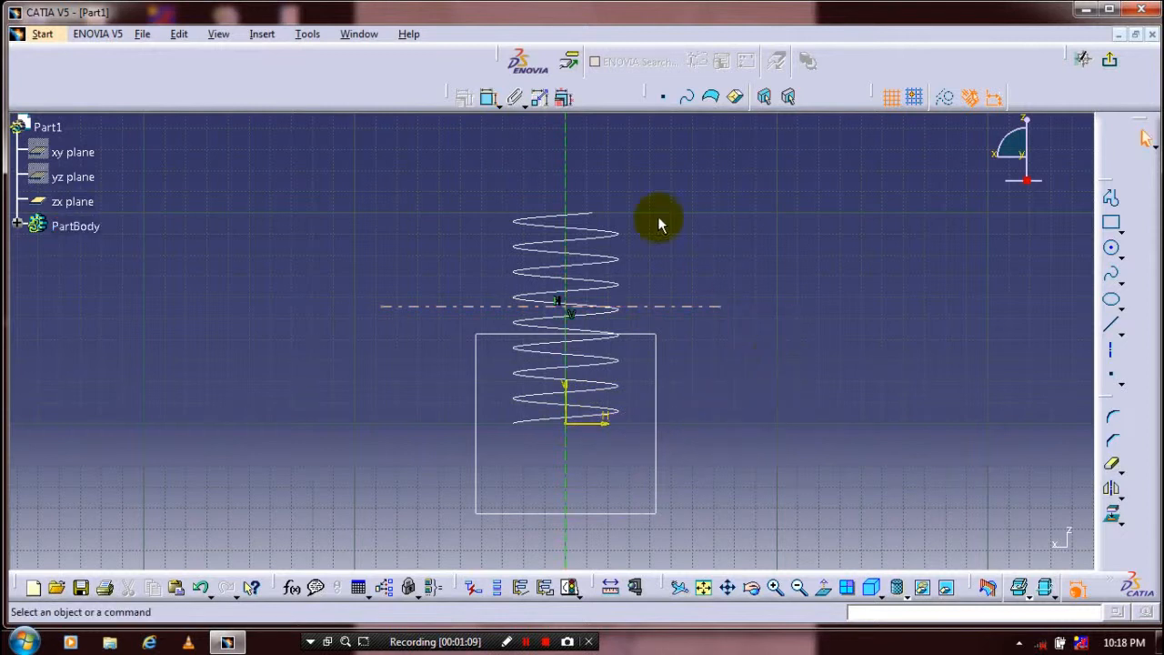
mouse_move(574, 427)
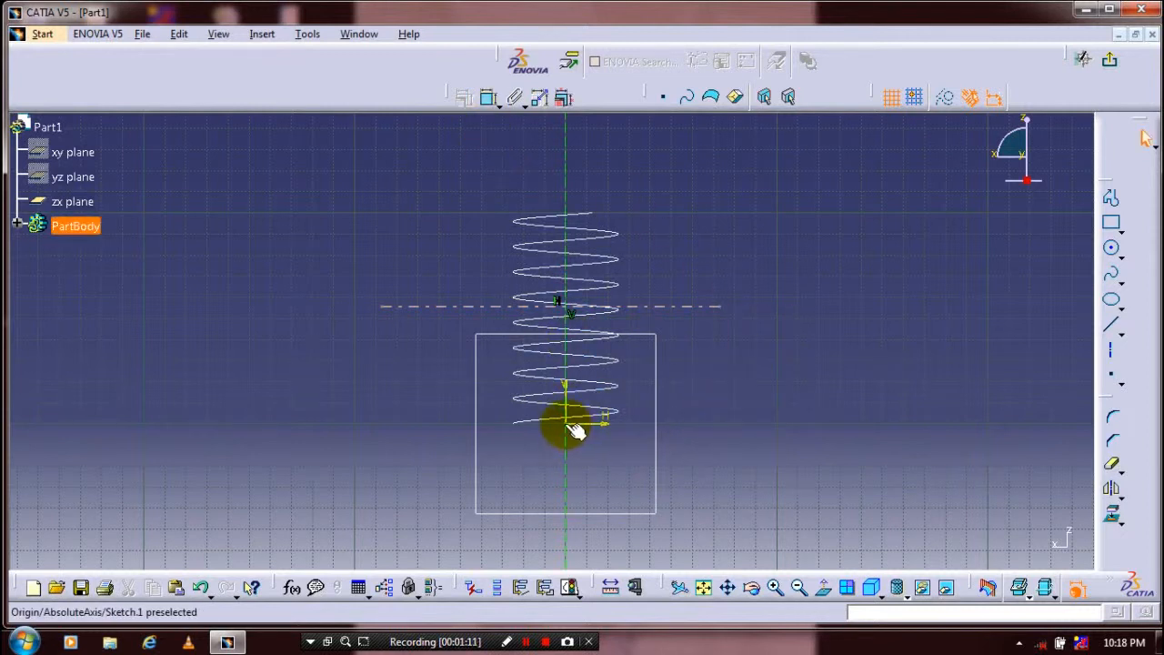
left_click(572, 427)
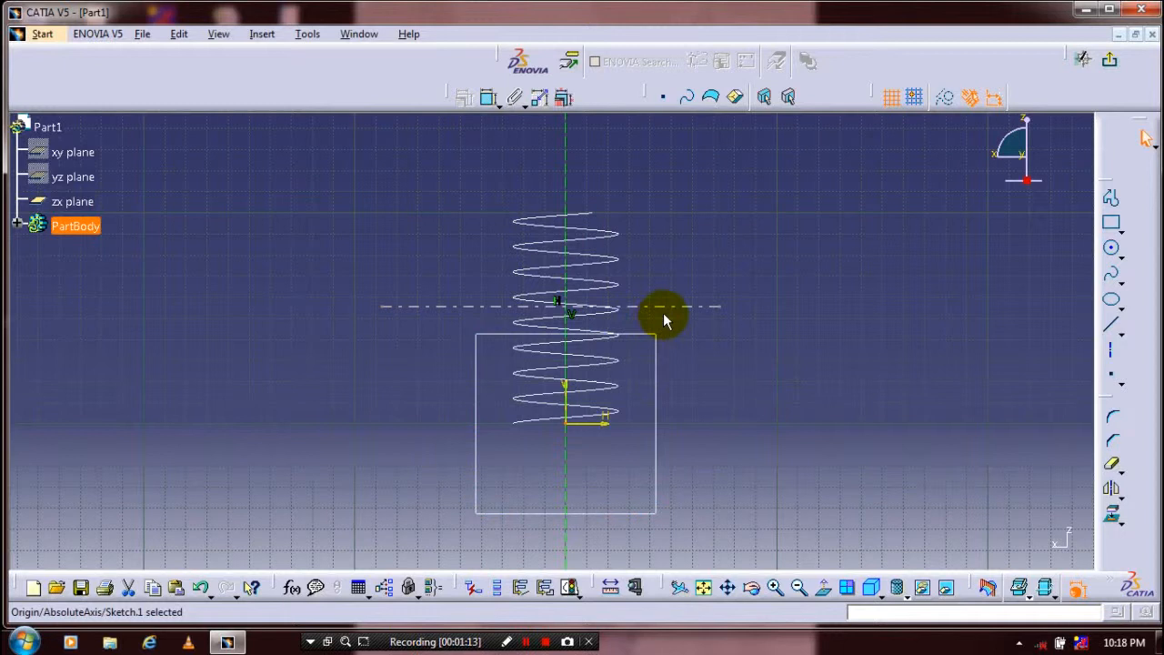
left_click(488, 97)
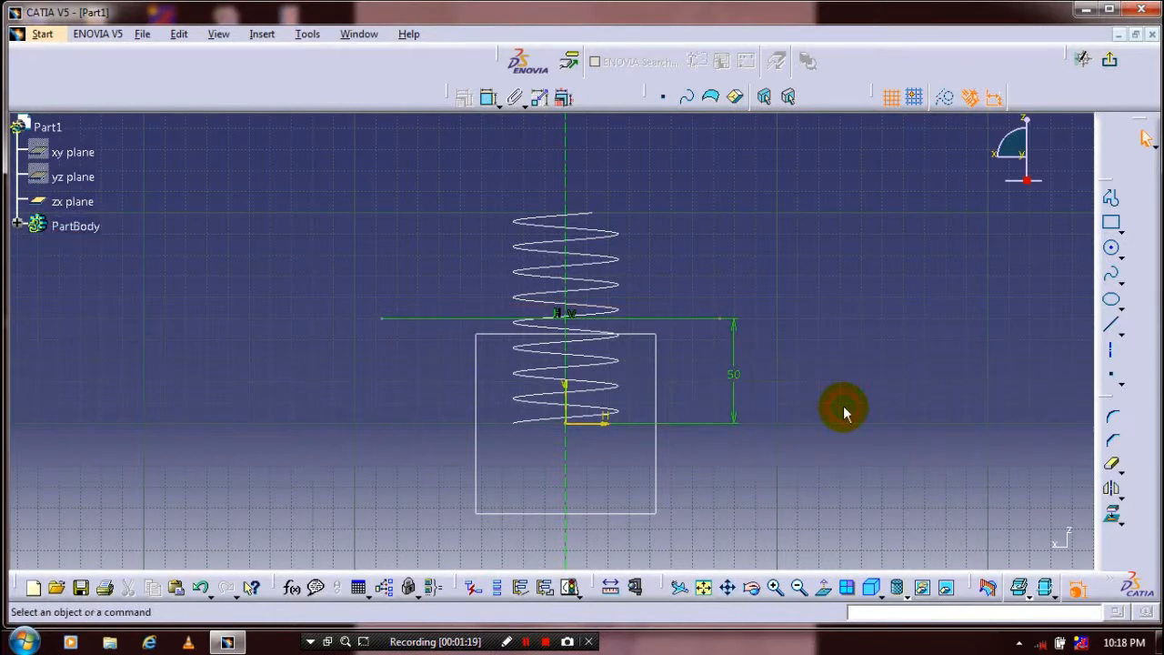
mouse_move(855, 361)
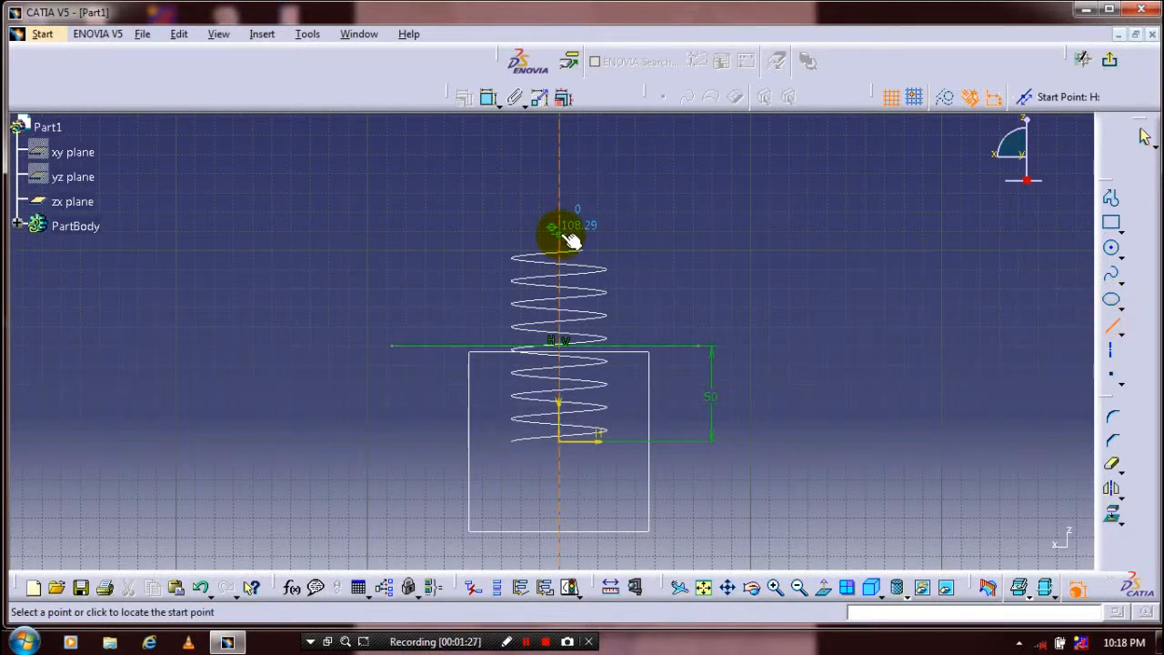
left_click(552, 227)
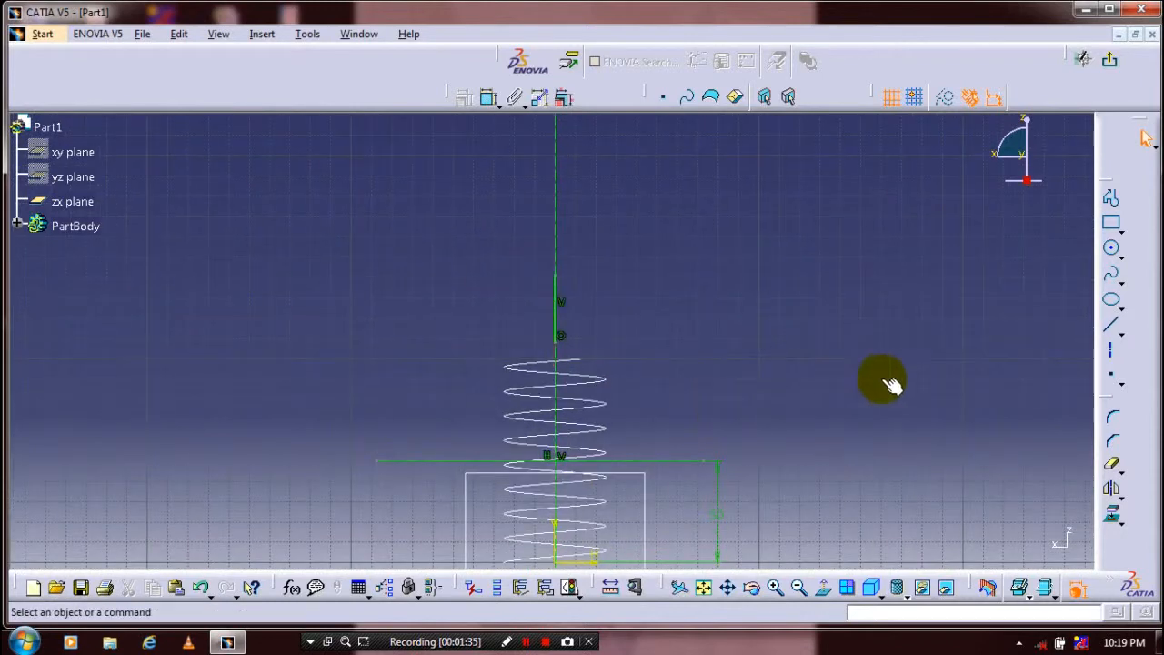
Draw a 45 mm diameter circle above the line and make the line's end coincident with it
left_click(1111, 247)
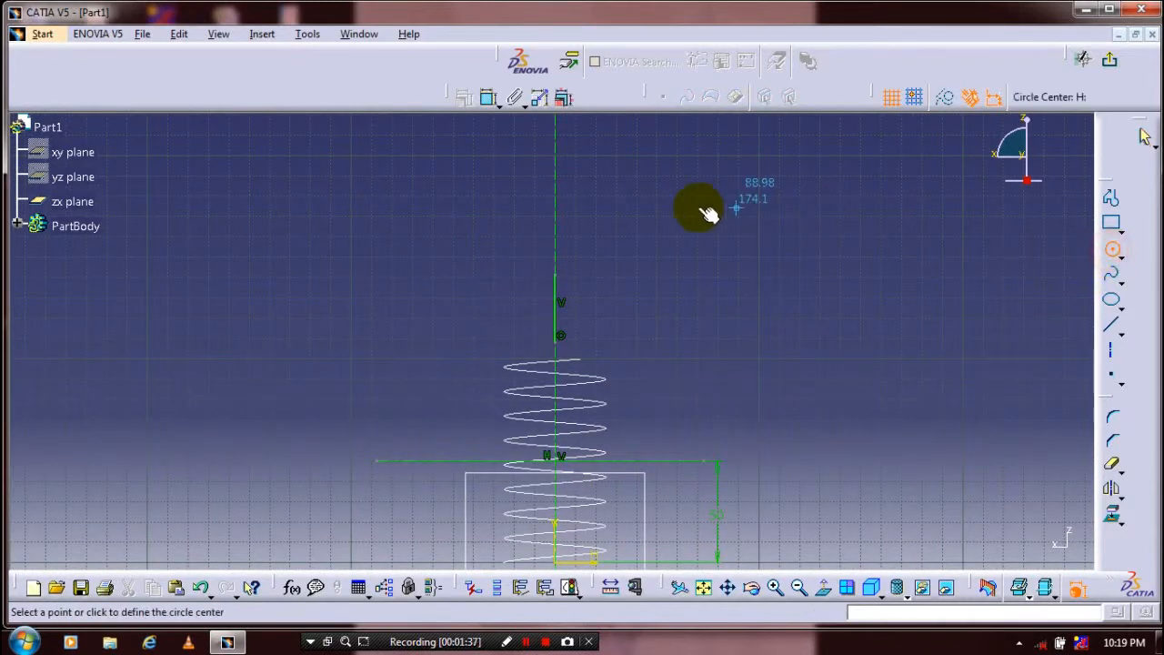
left_click(735, 209)
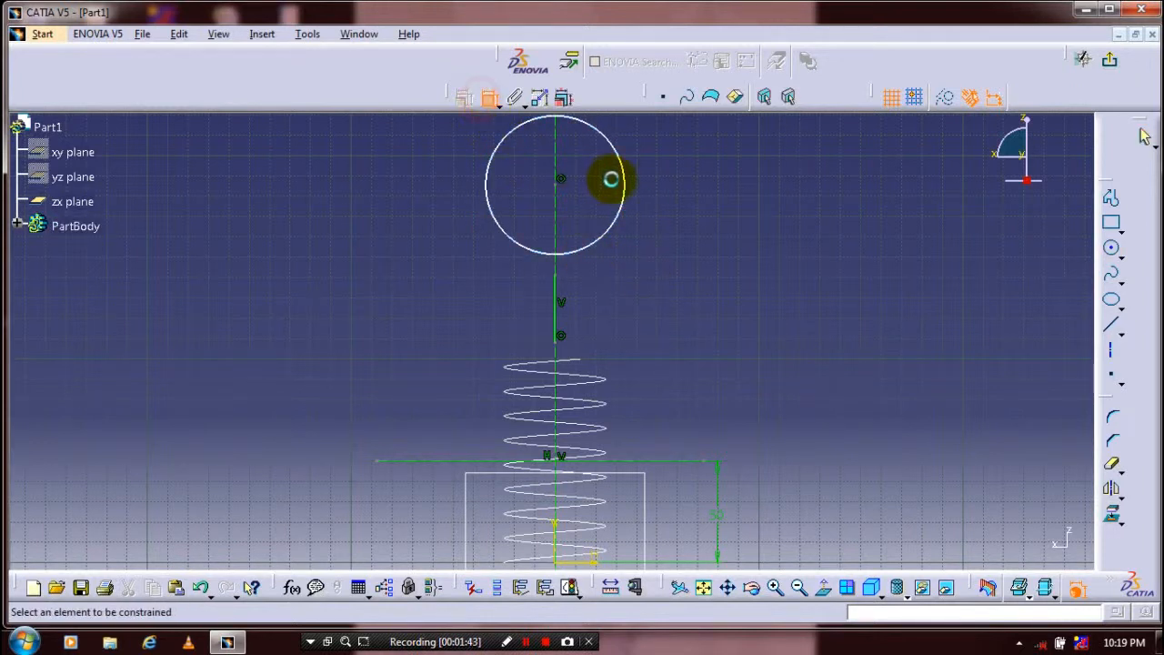
left_click(611, 179)
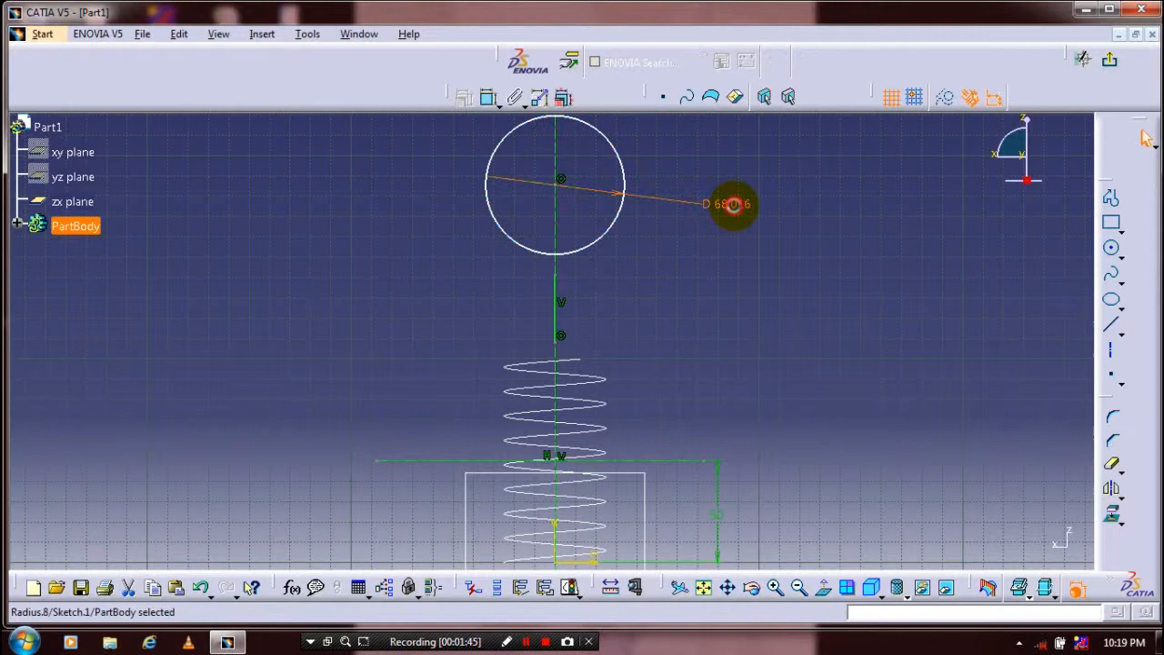
double_click(728, 204)
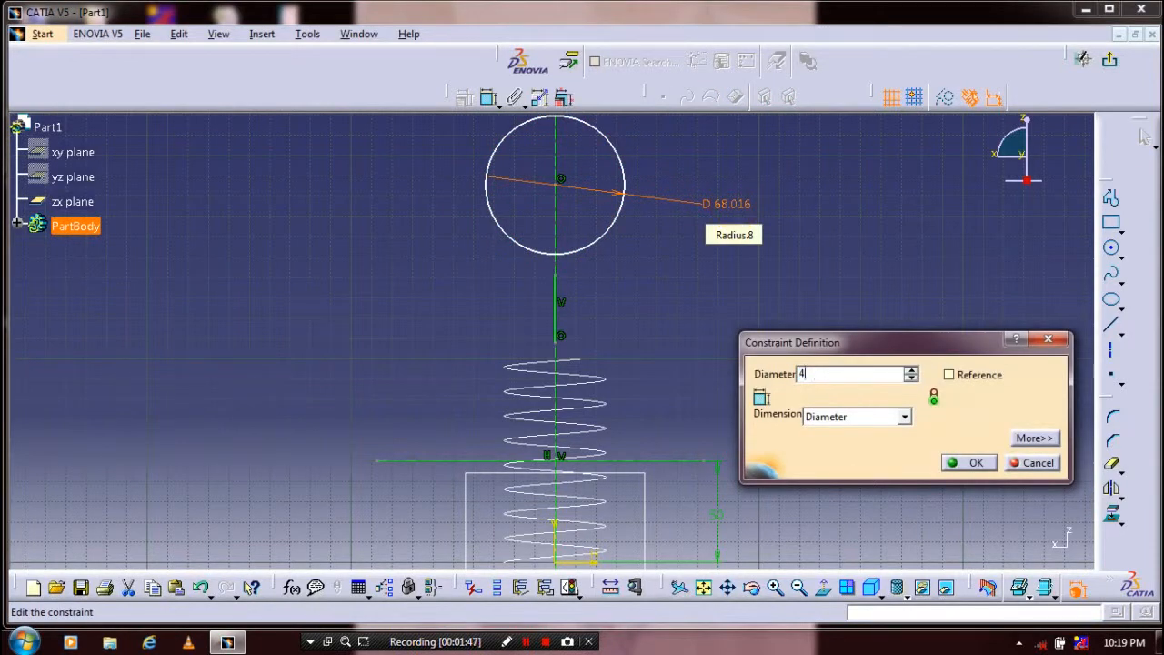
type("5mm")
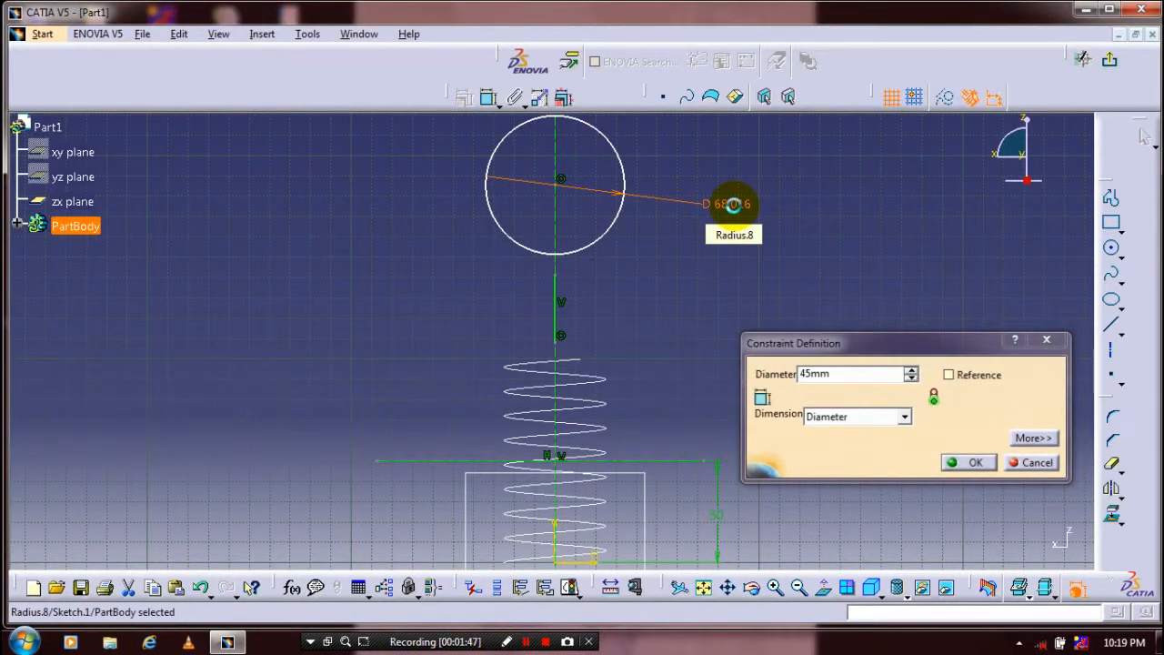
left_click(976, 462)
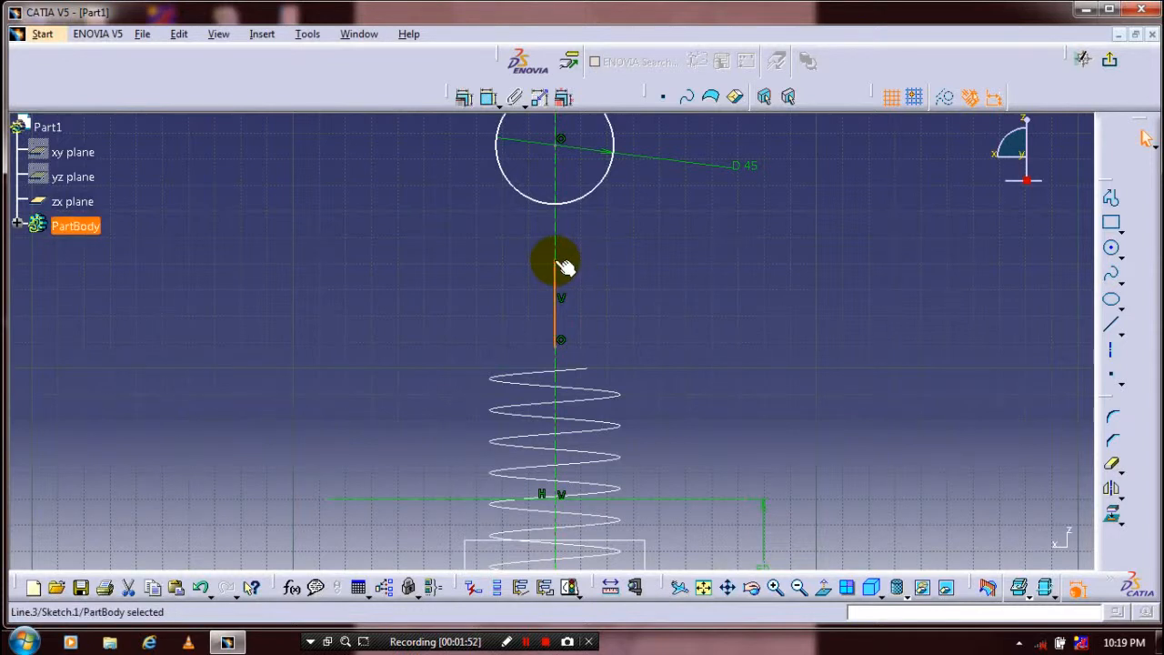
left_click(561, 257)
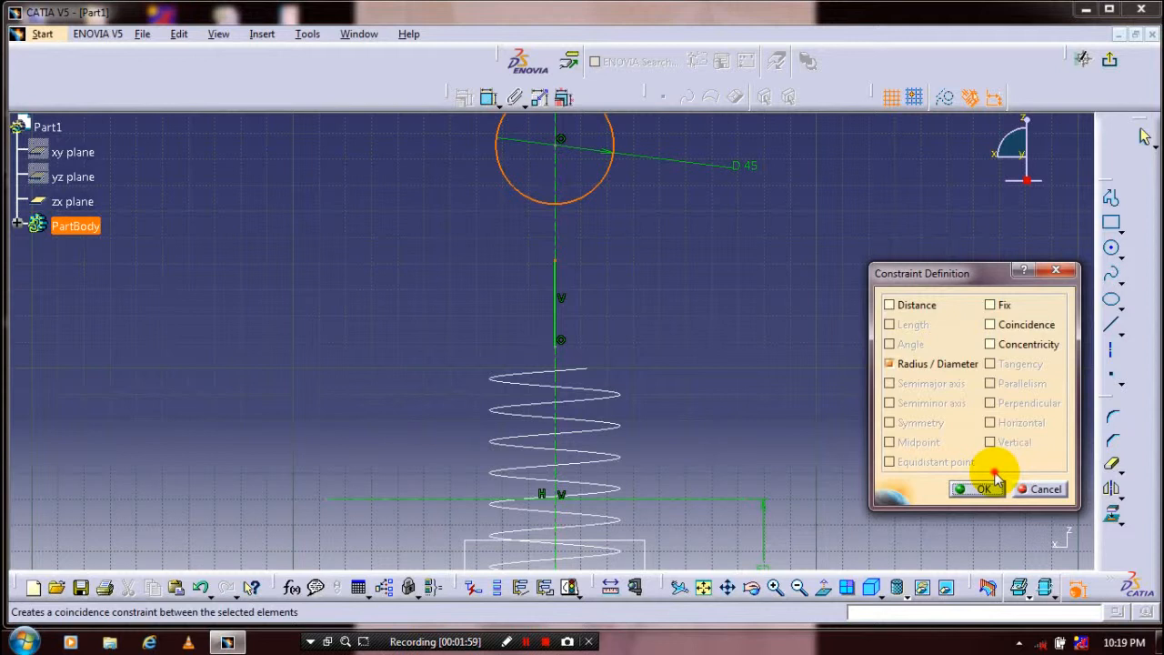
left_click(983, 489)
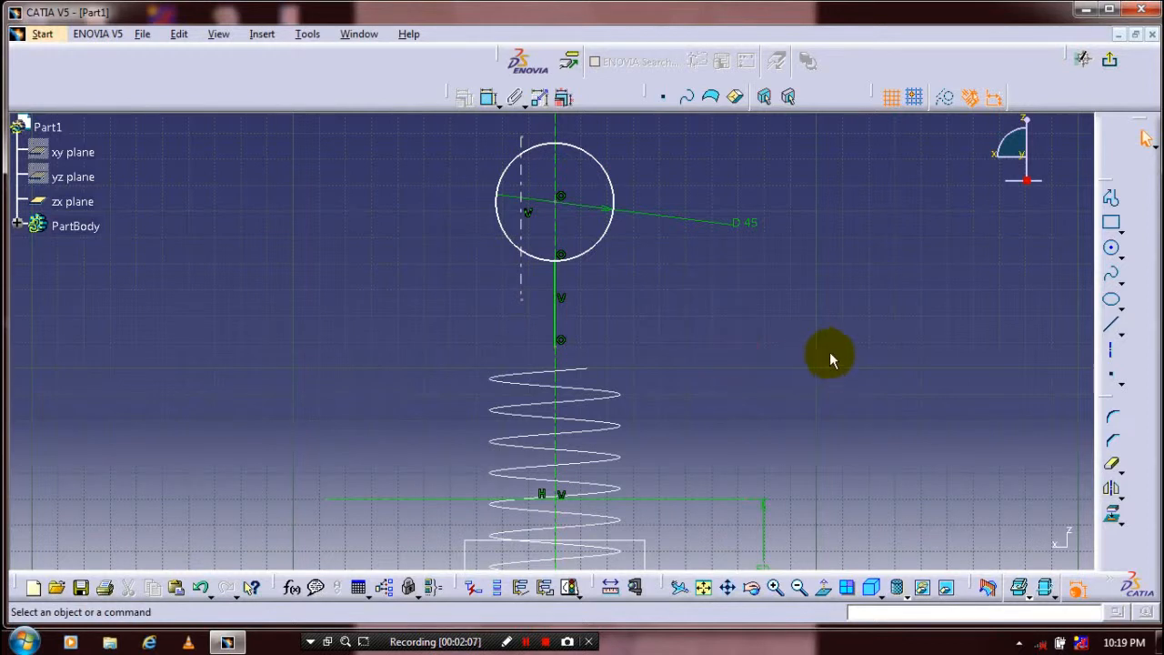
mouse_move(1007, 385)
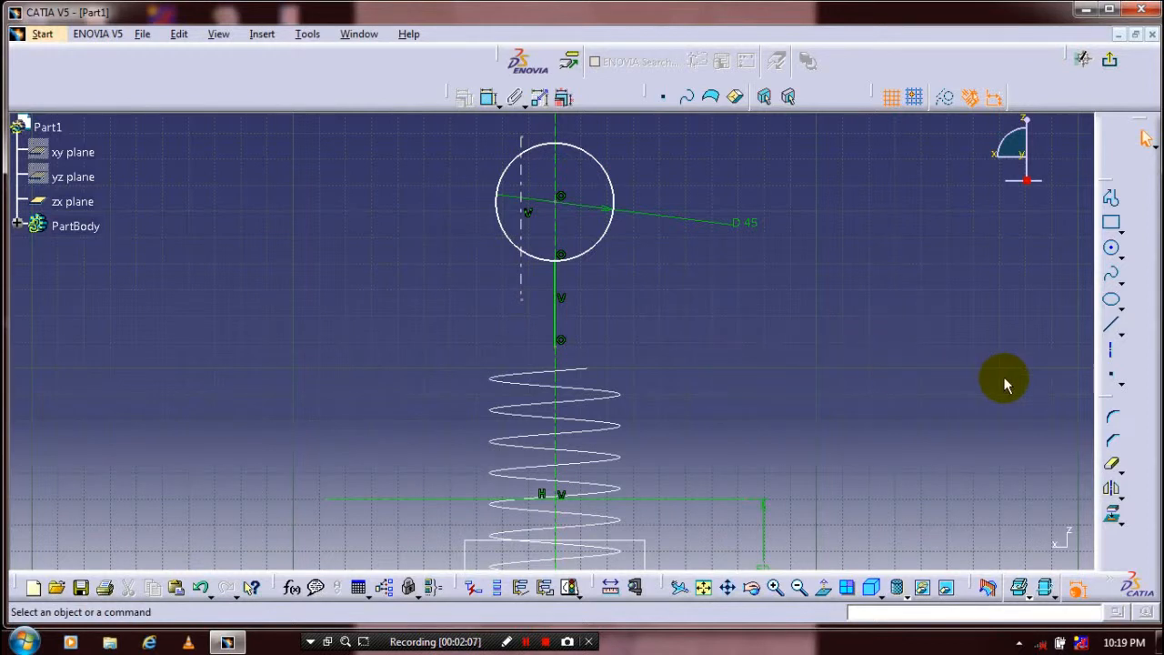
Trim the circle into a hook and mirror the hook elements to the bottom
left_click(1110, 465)
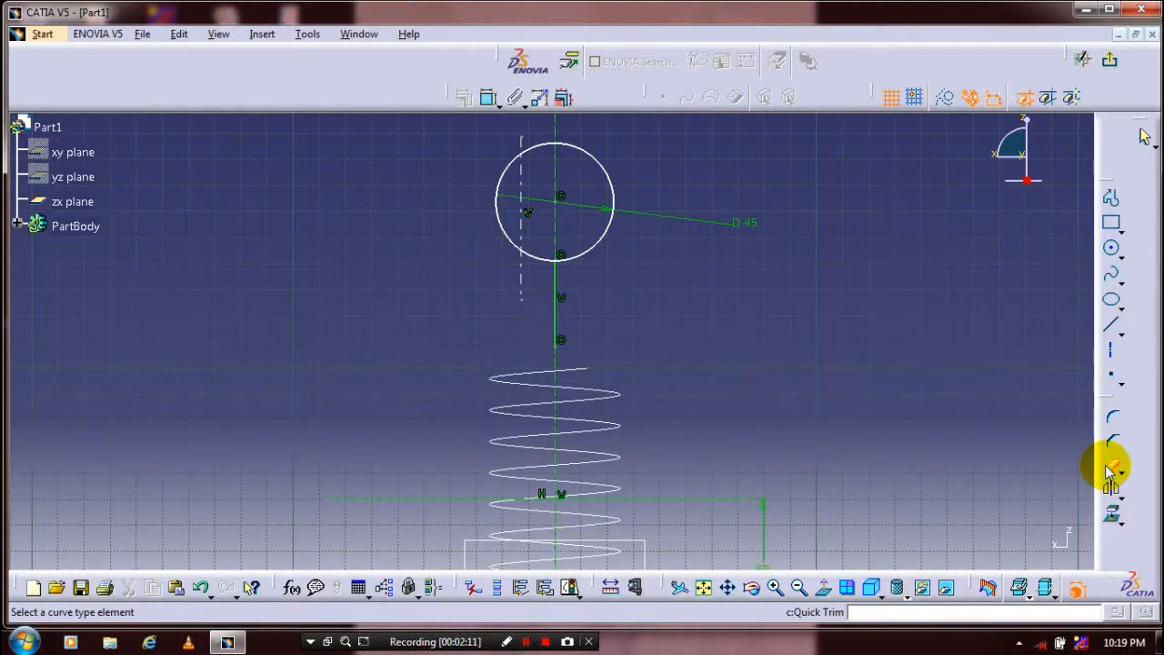
mouse_move(669, 281)
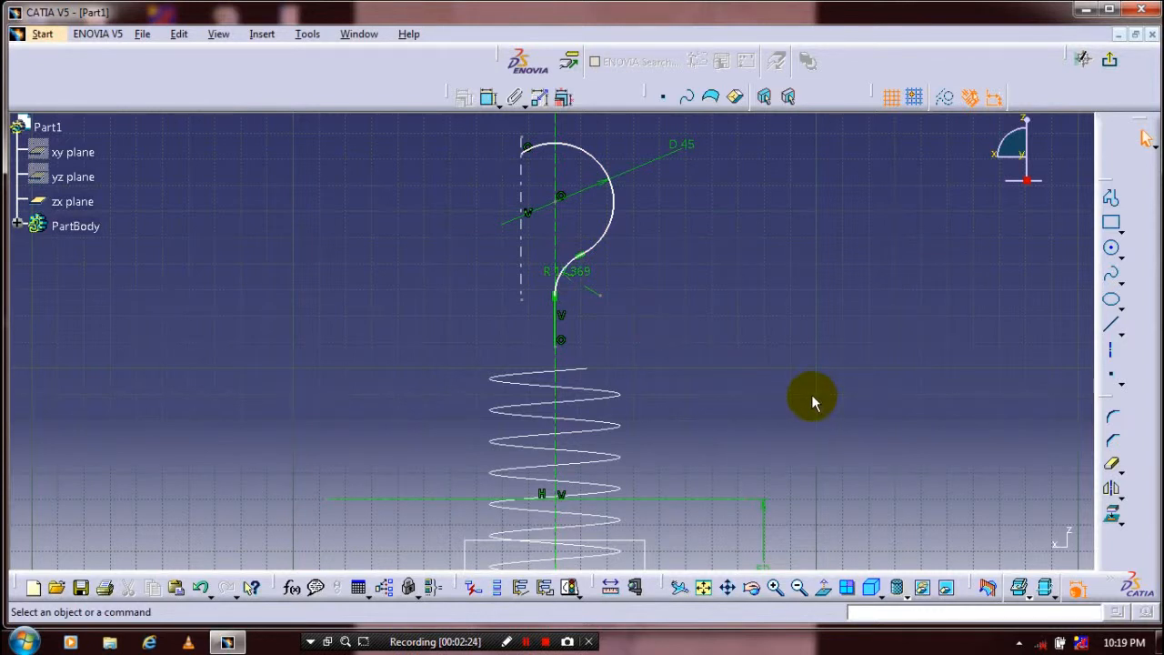
left_click(578, 145)
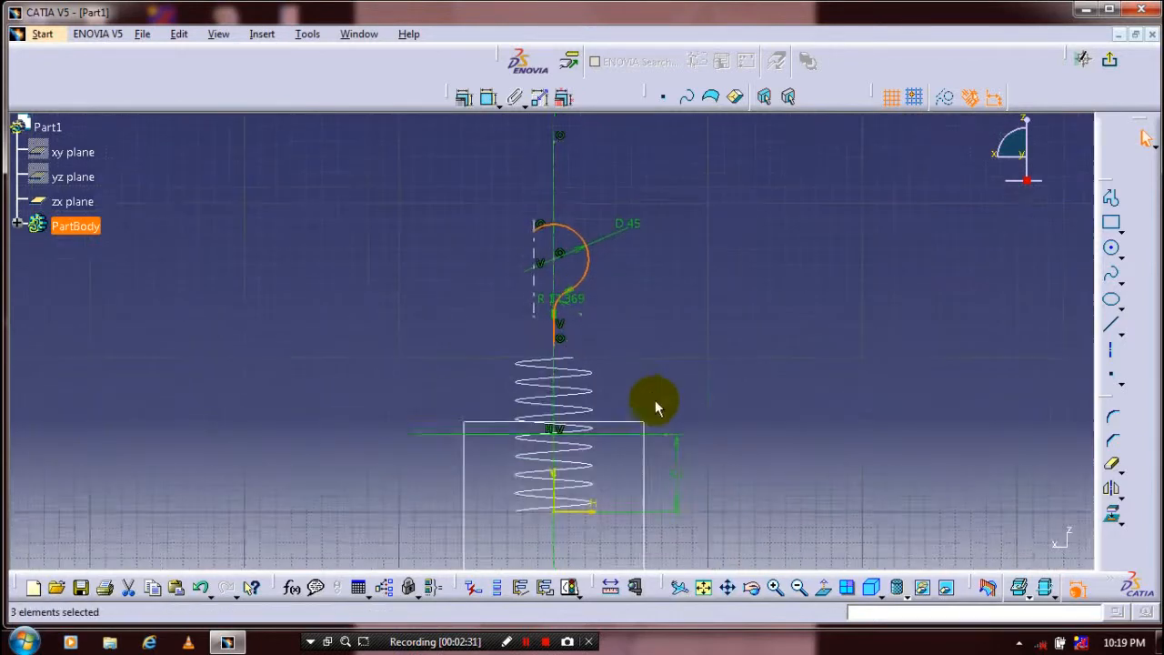
left_click(1112, 491)
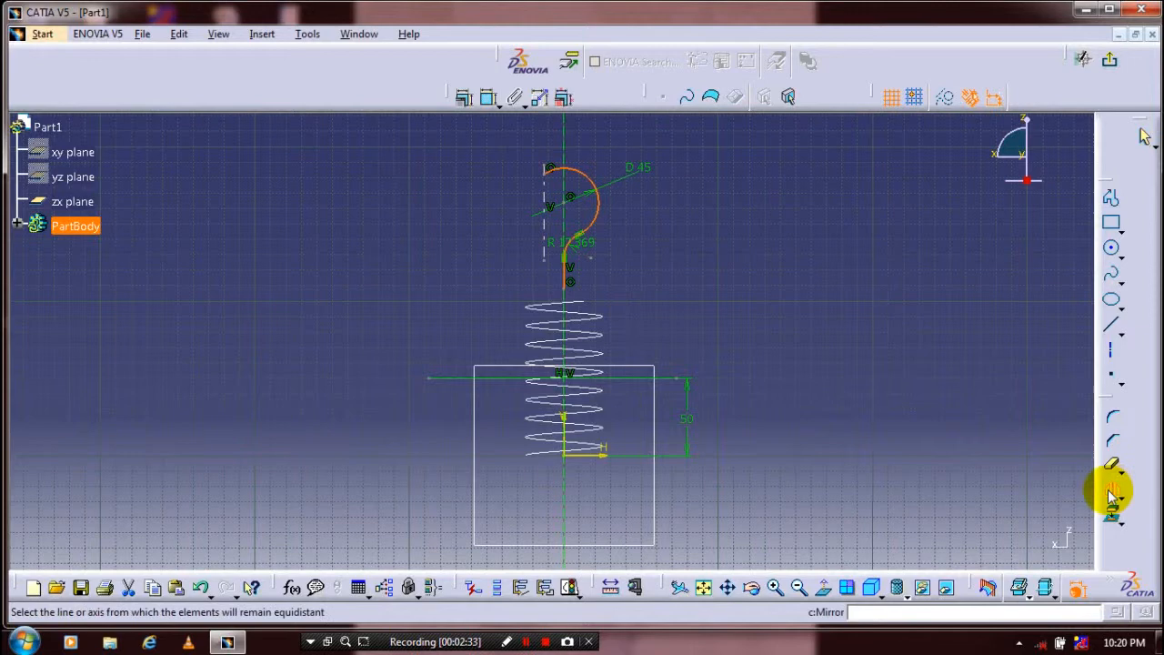
mouse_move(735, 366)
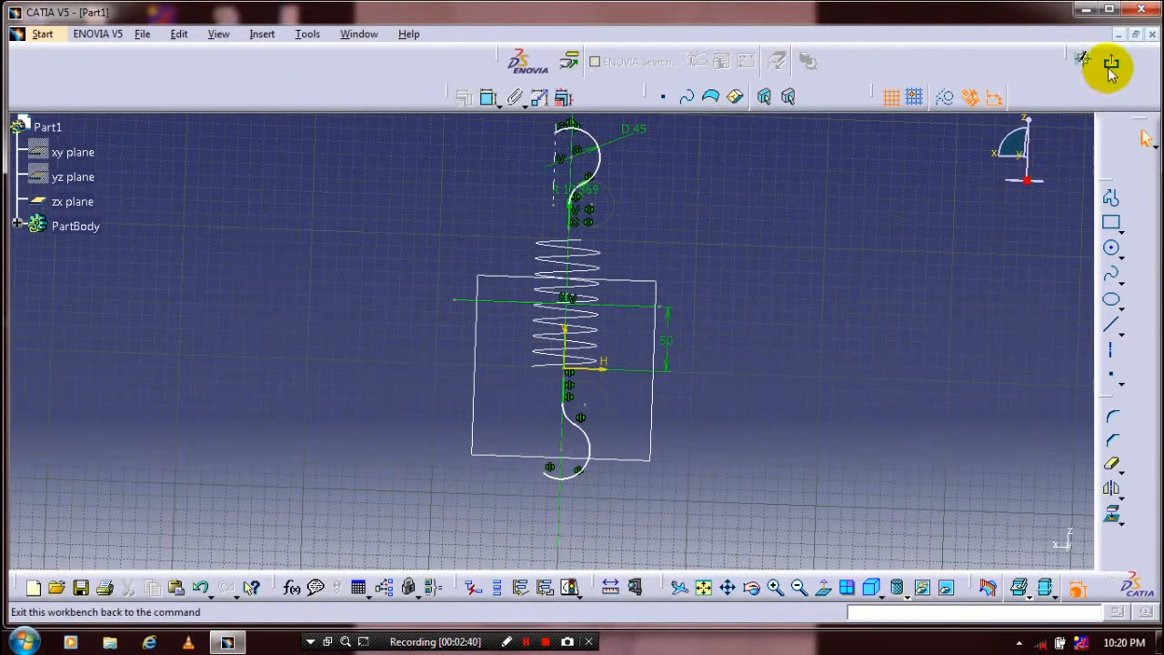
Exit the sketch, hide the zx plane and clear the selection
left_click(1111, 63)
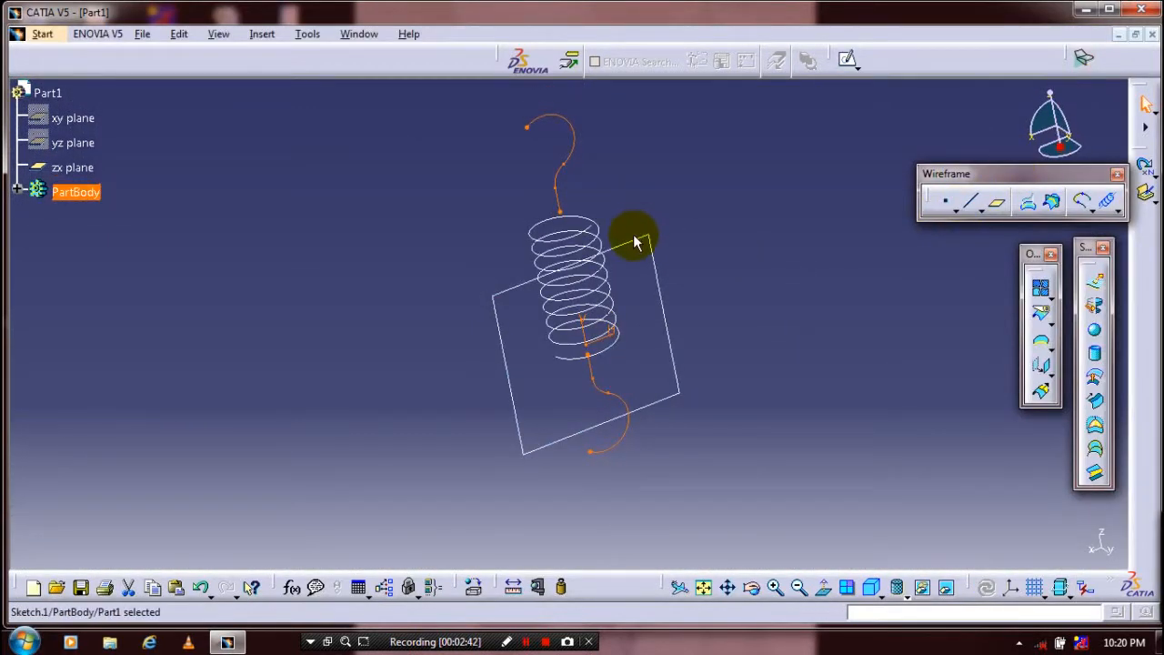
right_click(637, 234)
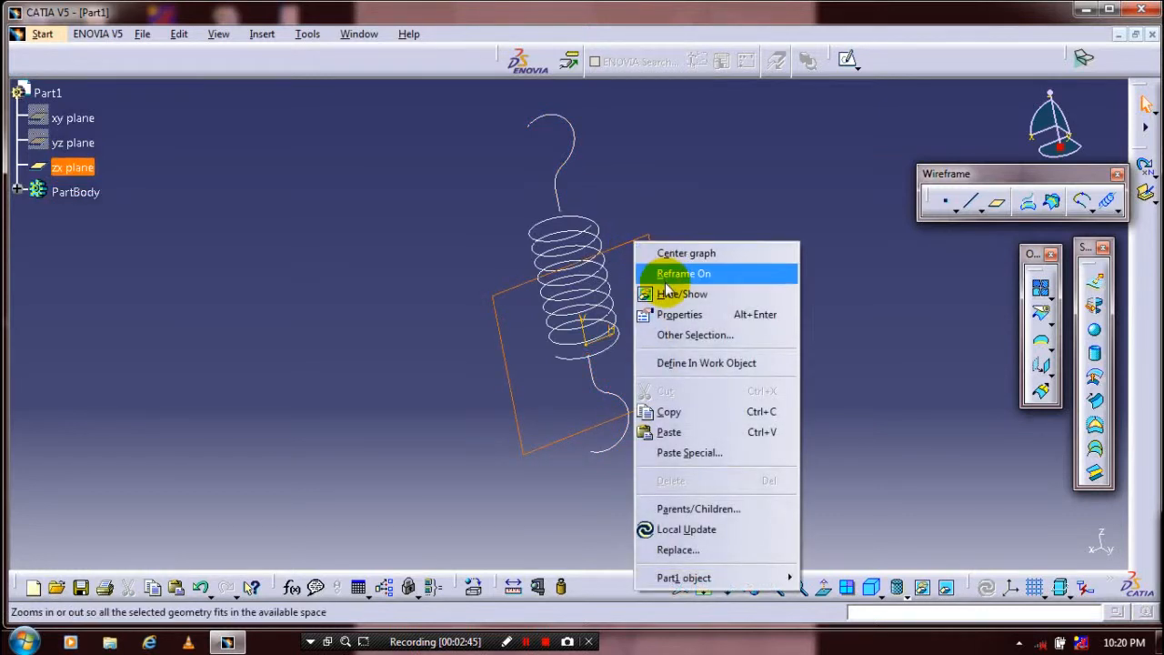
left_click(681, 293)
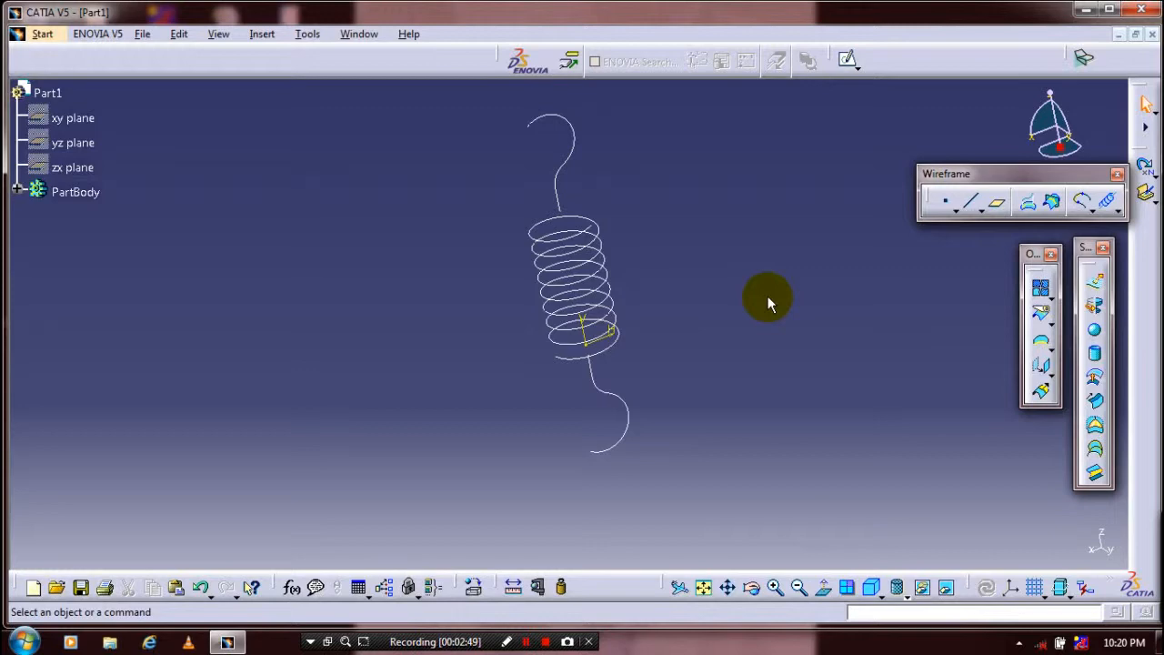
left_click(1082, 201)
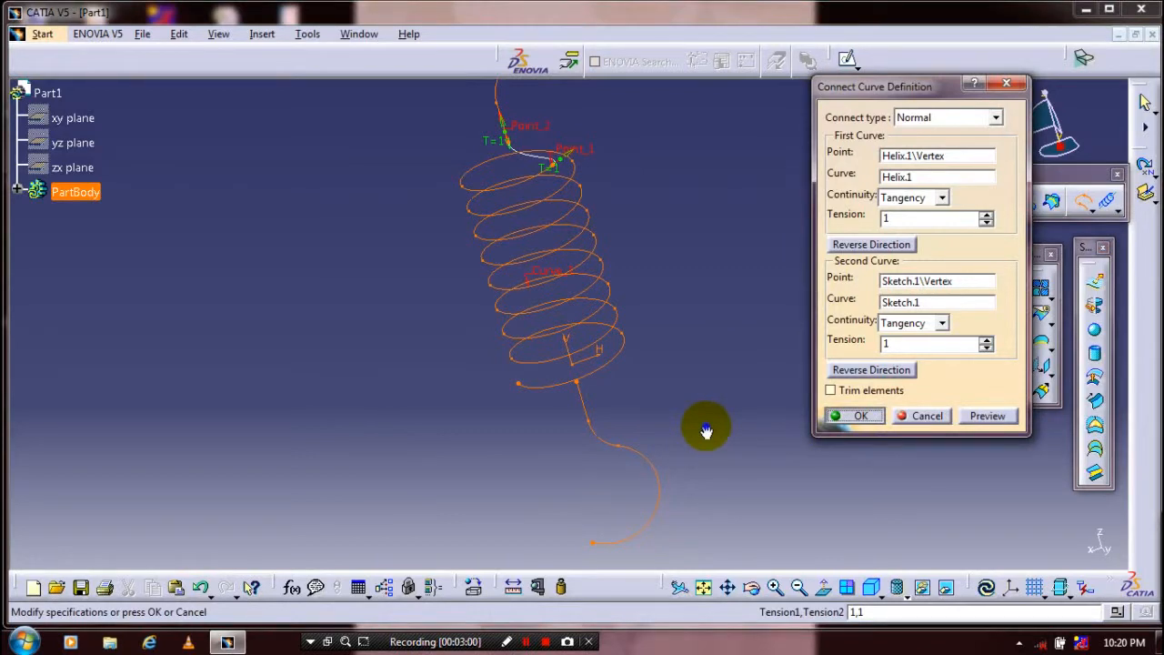
Confirm the upper tangent connect curve and add a lower one from helix end to bottom hook
left_click(861, 416)
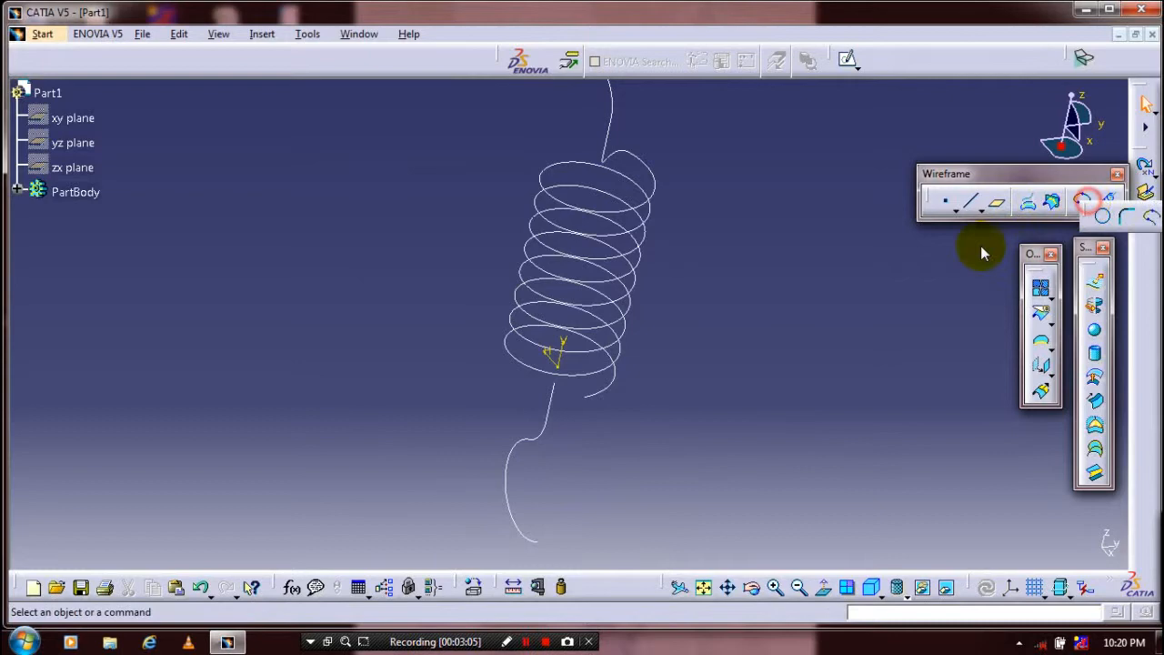
left_click(1040, 285)
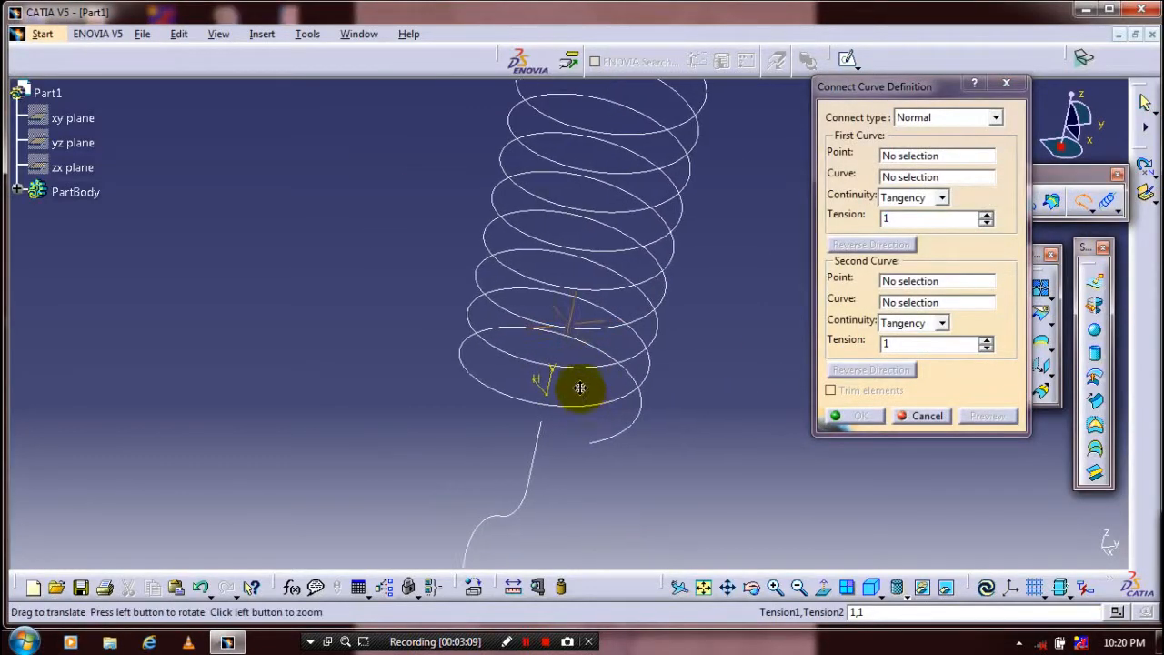
left_click(580, 388)
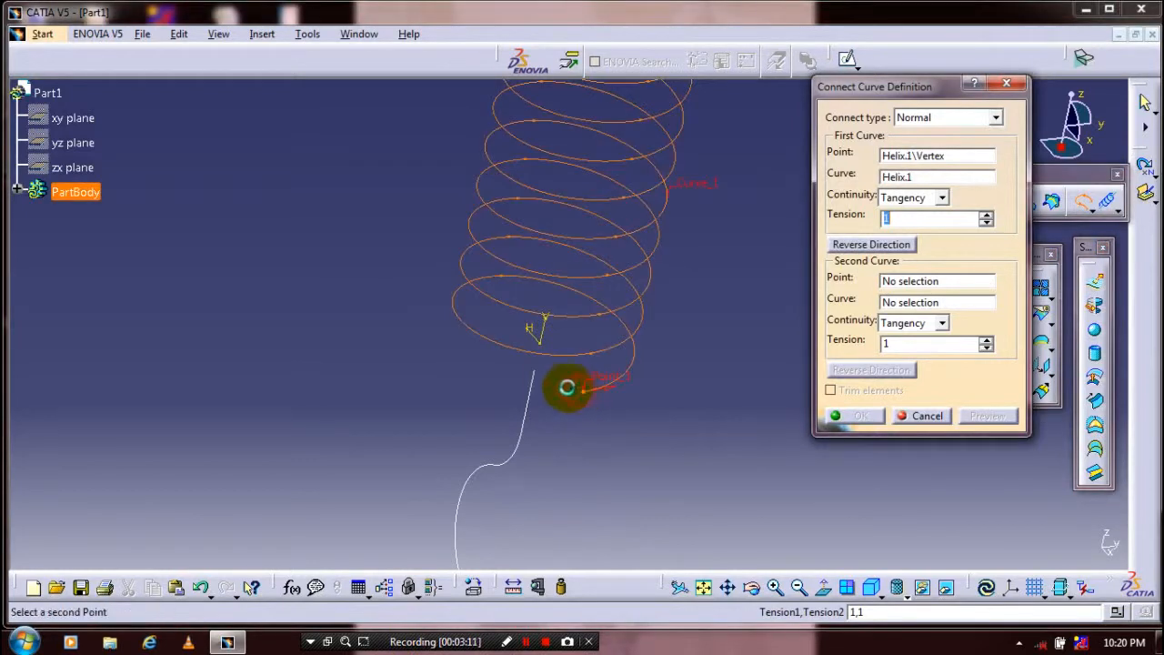
mouse_move(609, 431)
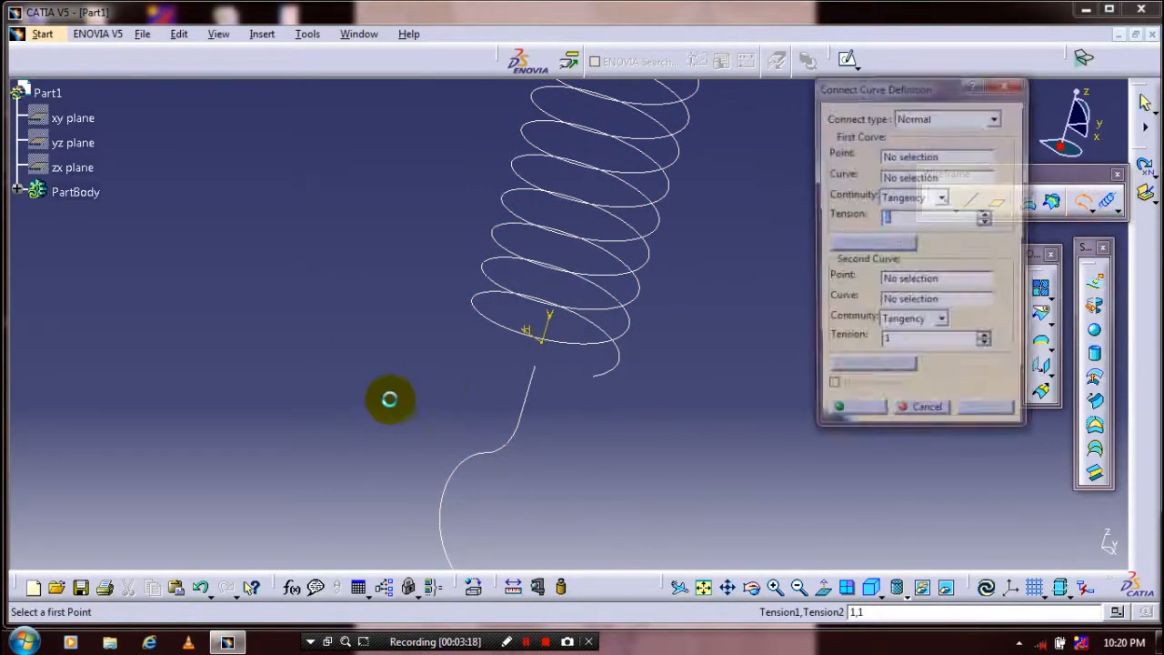
left_click(534, 368)
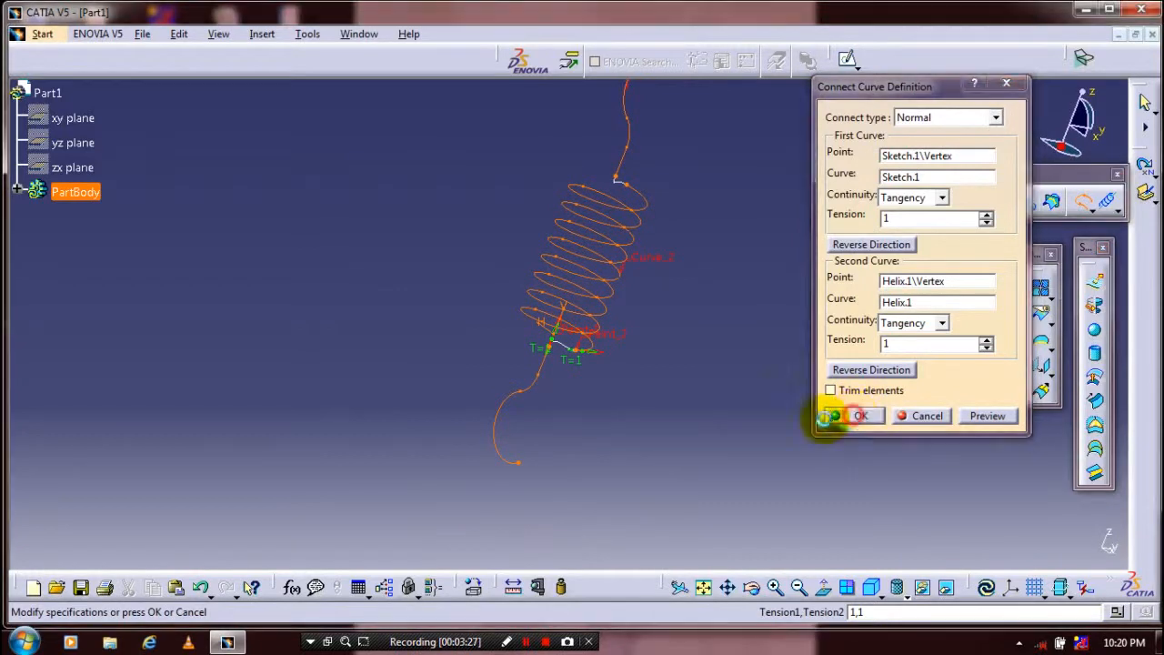
left_click(858, 416)
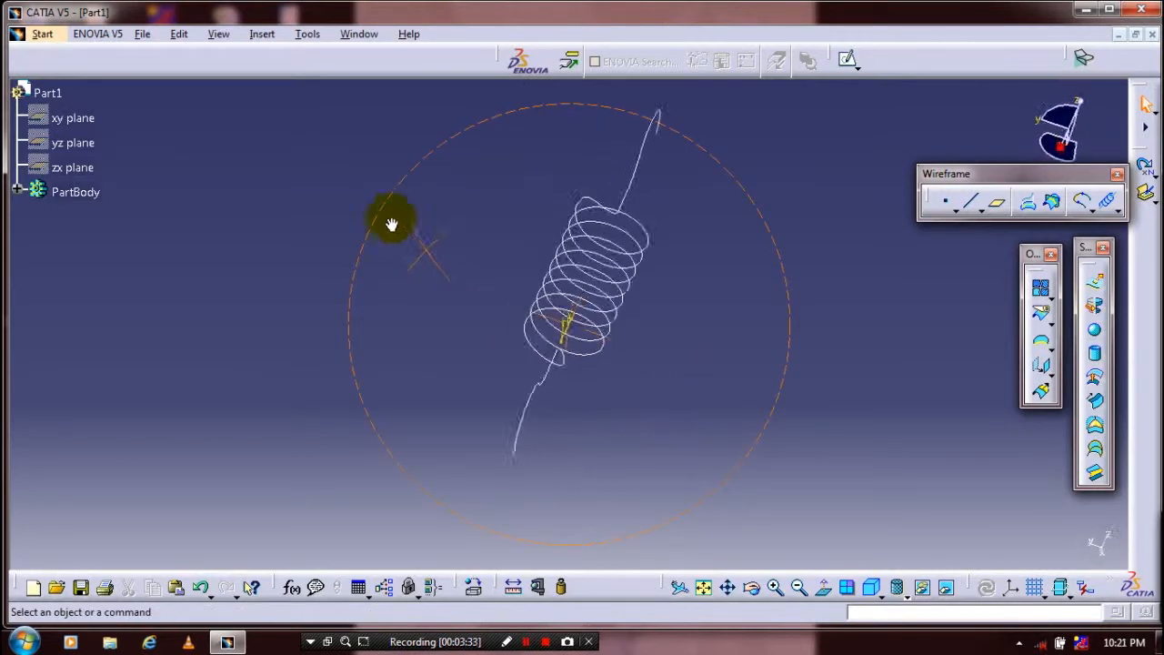
left_click_drag(391, 223, 477, 373)
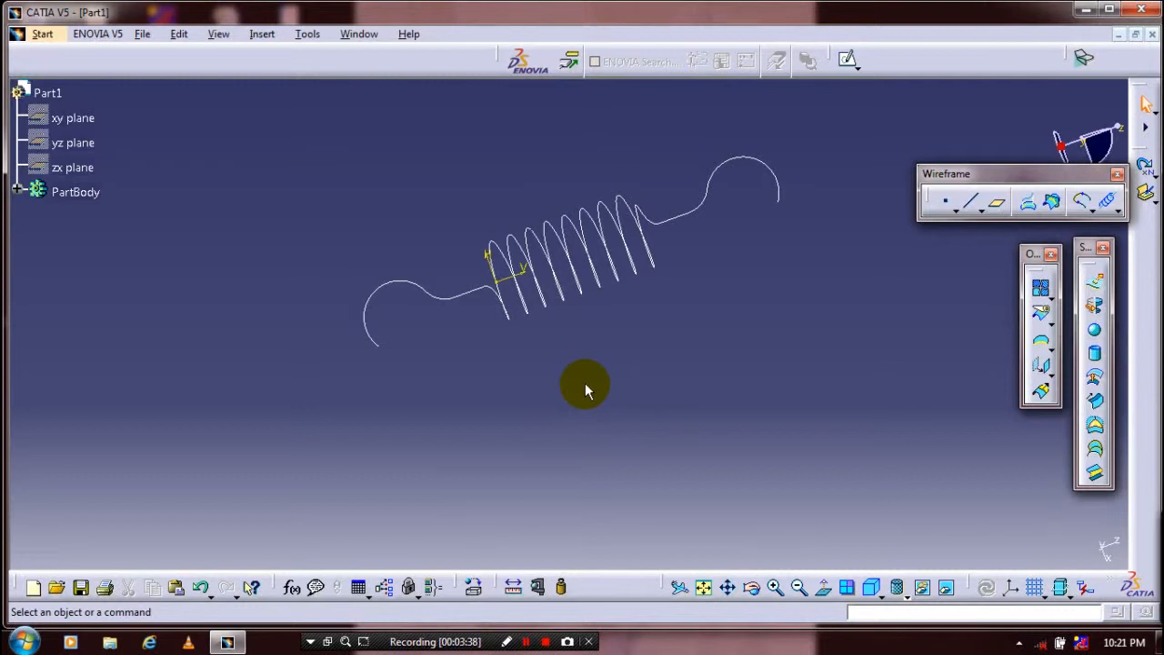
mouse_move(728, 344)
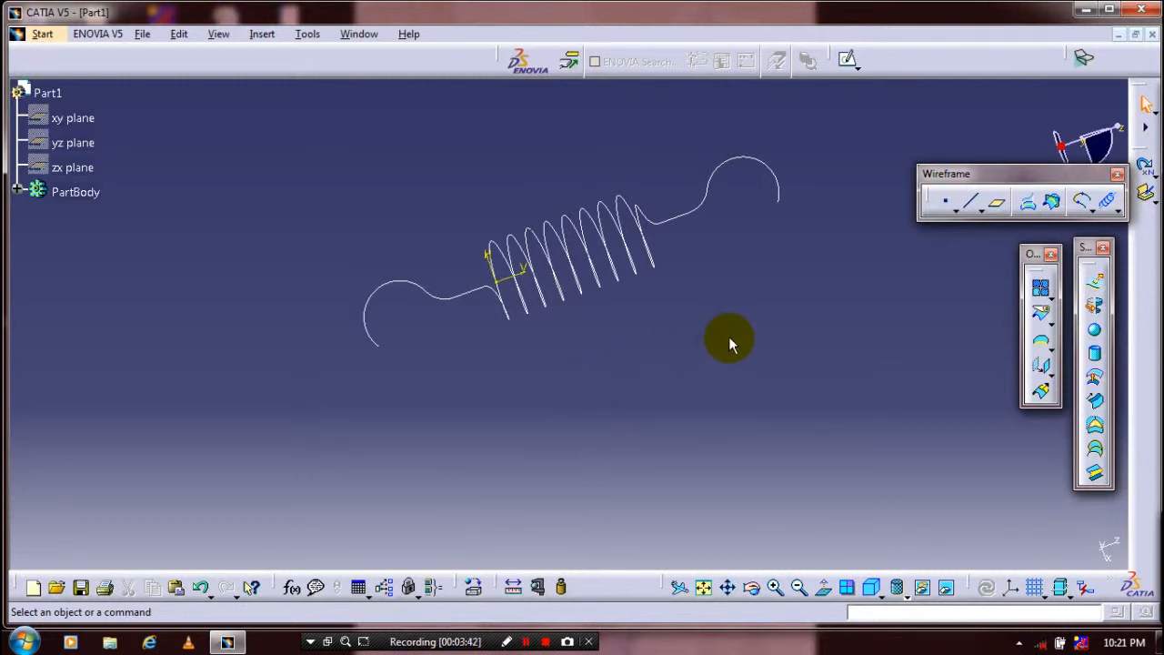
mouse_move(964, 305)
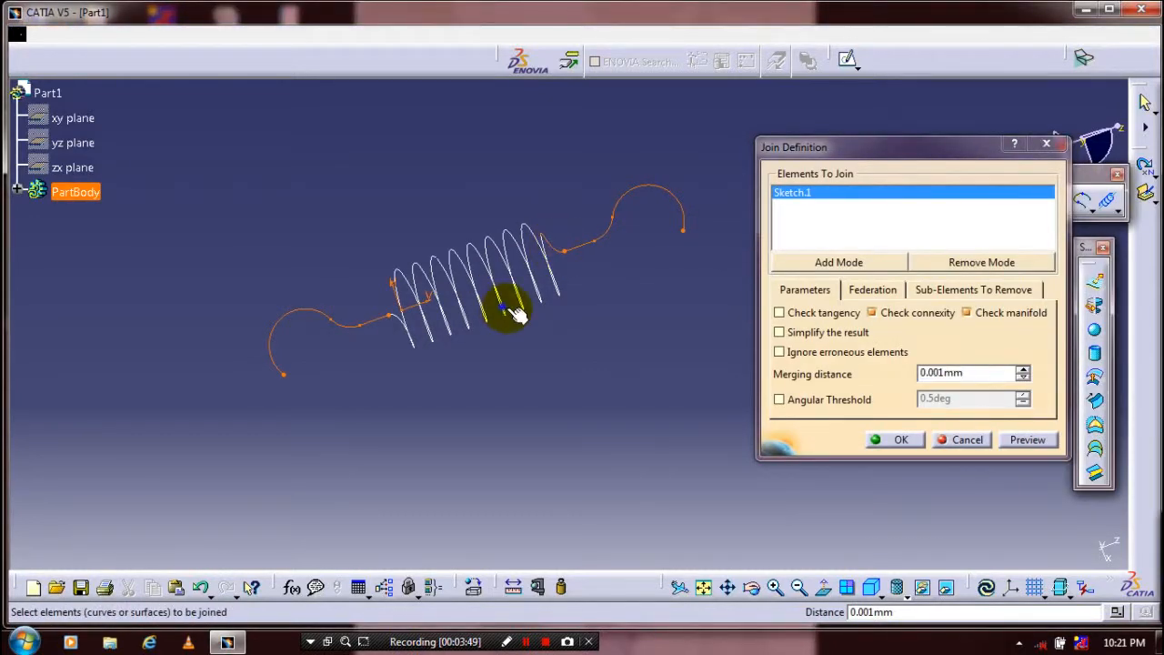
Join Sketch.1, Connect.1, Helix.1 and Connect.2 into a single curve
left_click(553, 290)
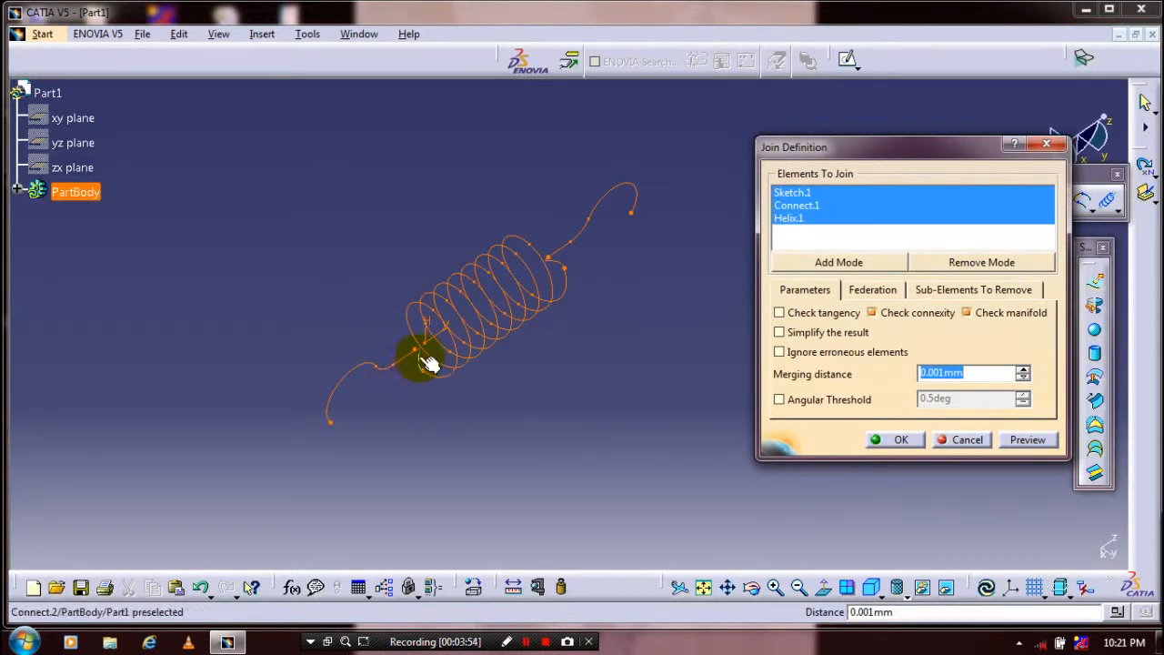
left_click(422, 359)
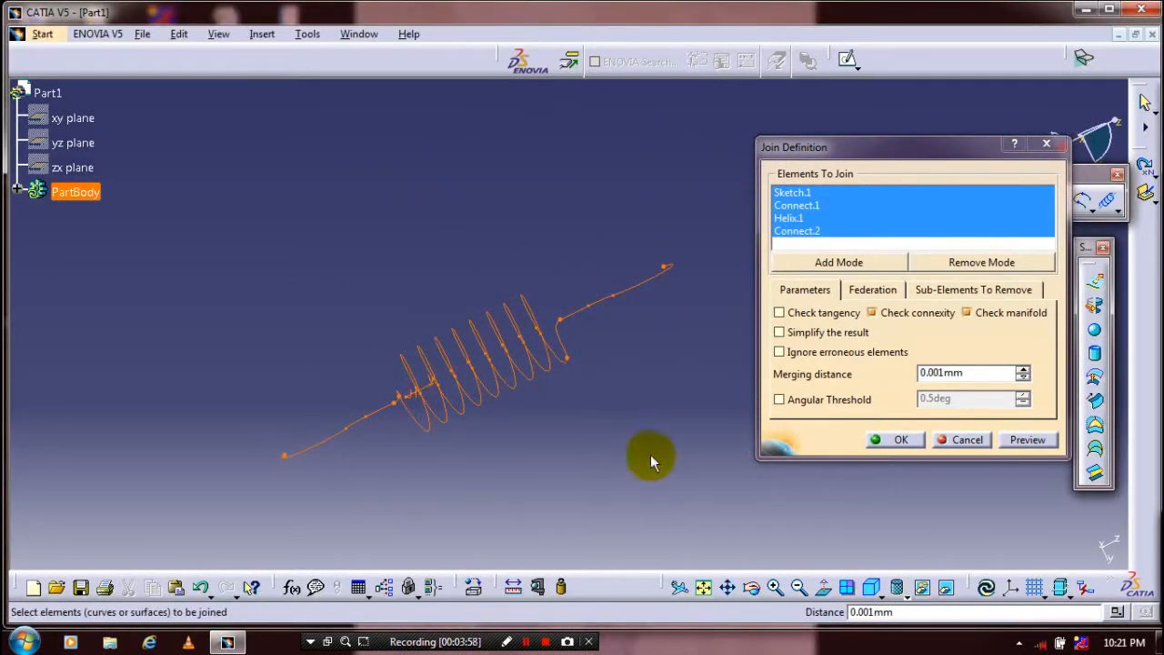
mouse_move(859, 235)
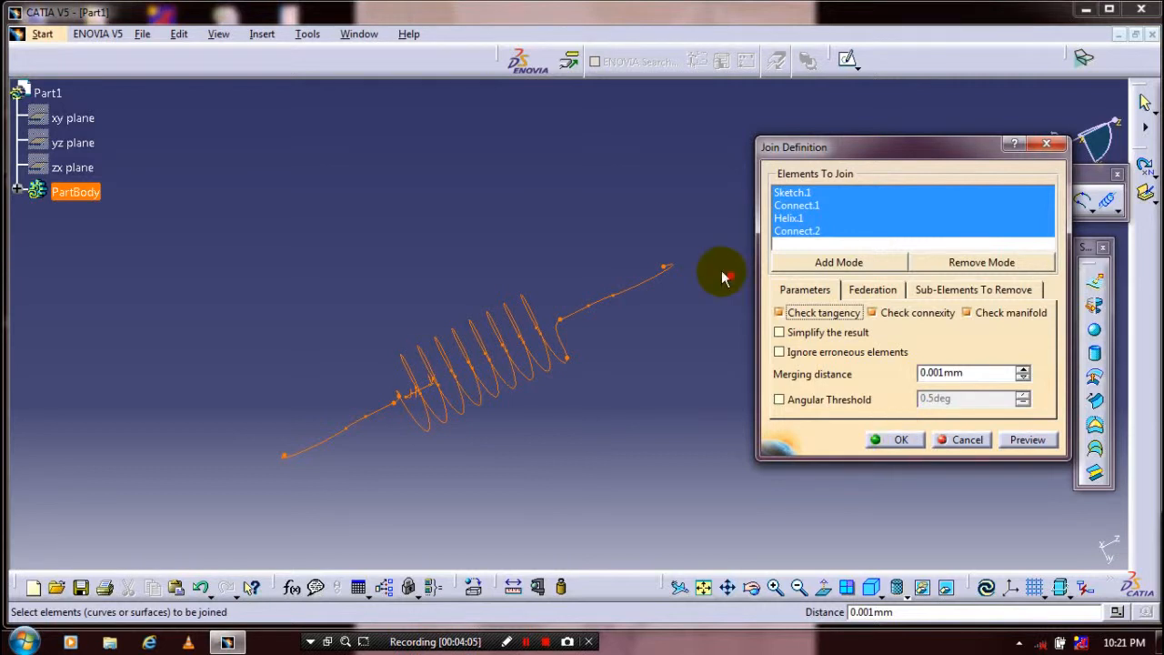
left_click(901, 439)
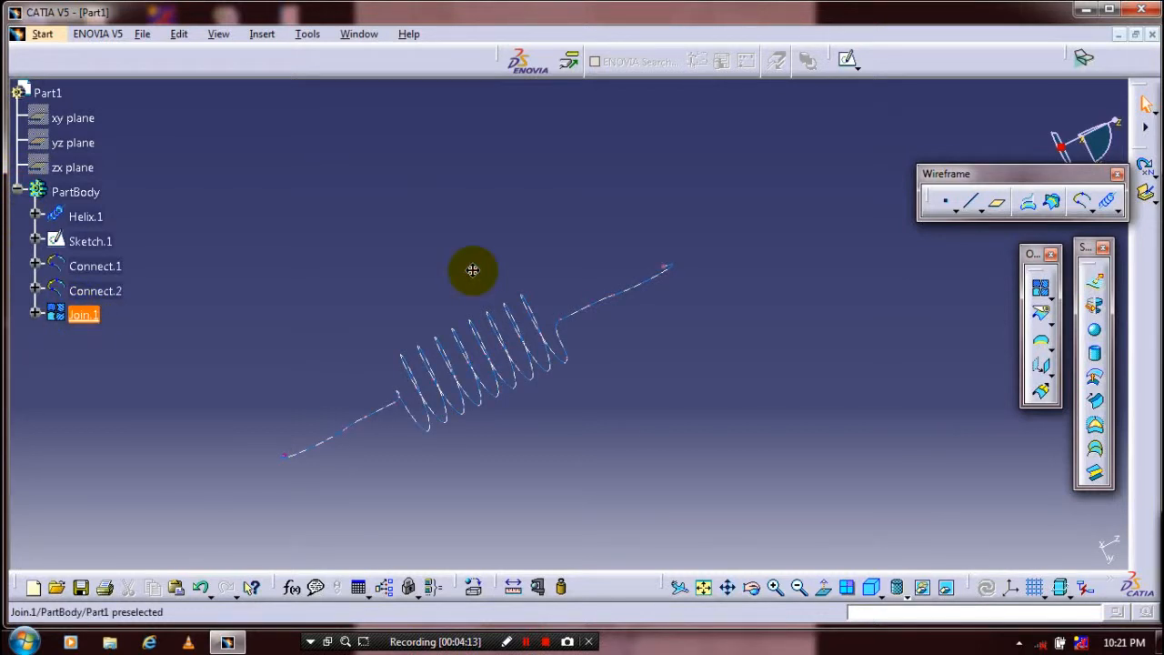
left_click_drag(472, 269, 386, 341)
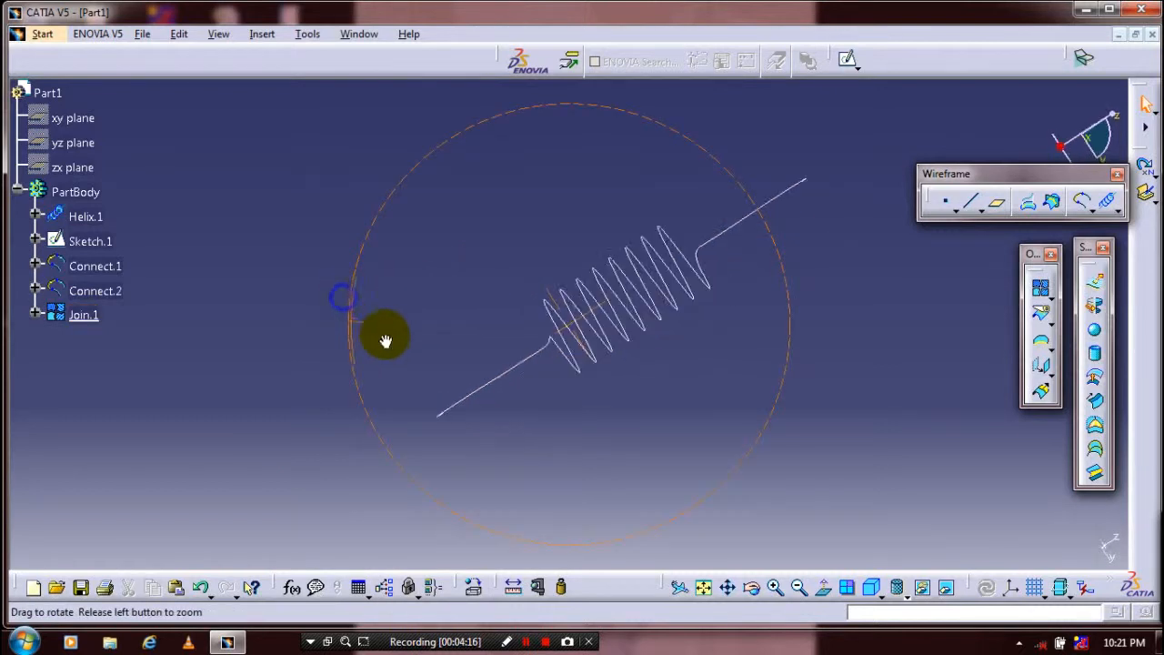
left_click_drag(387, 341, 964, 371)
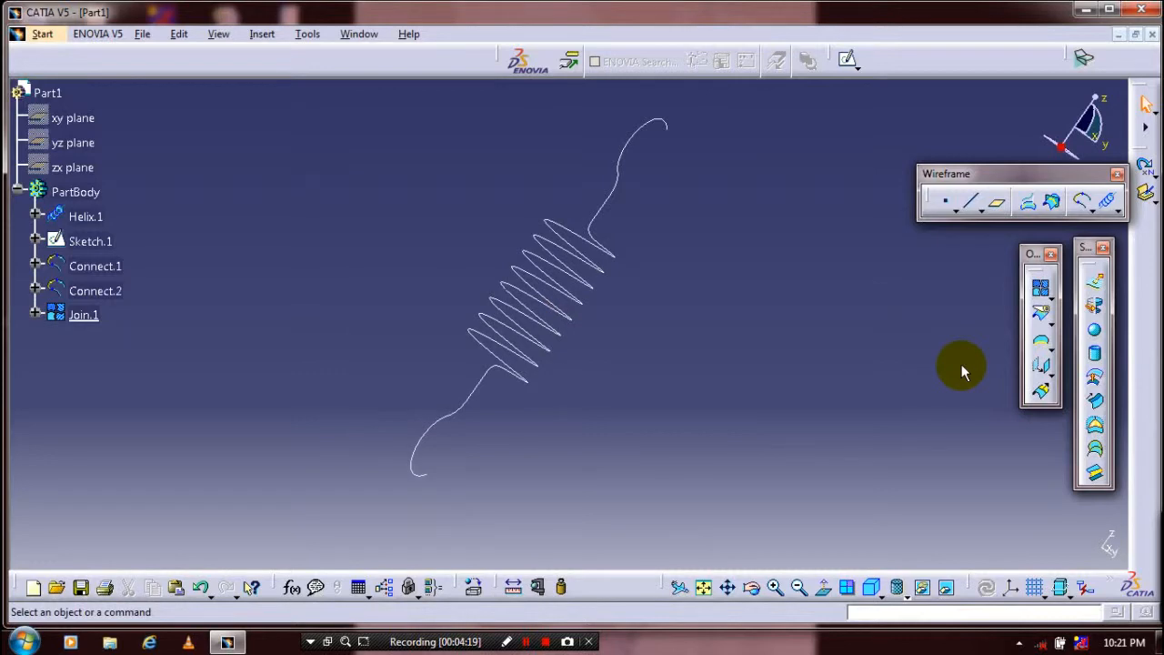
mouse_move(1045, 441)
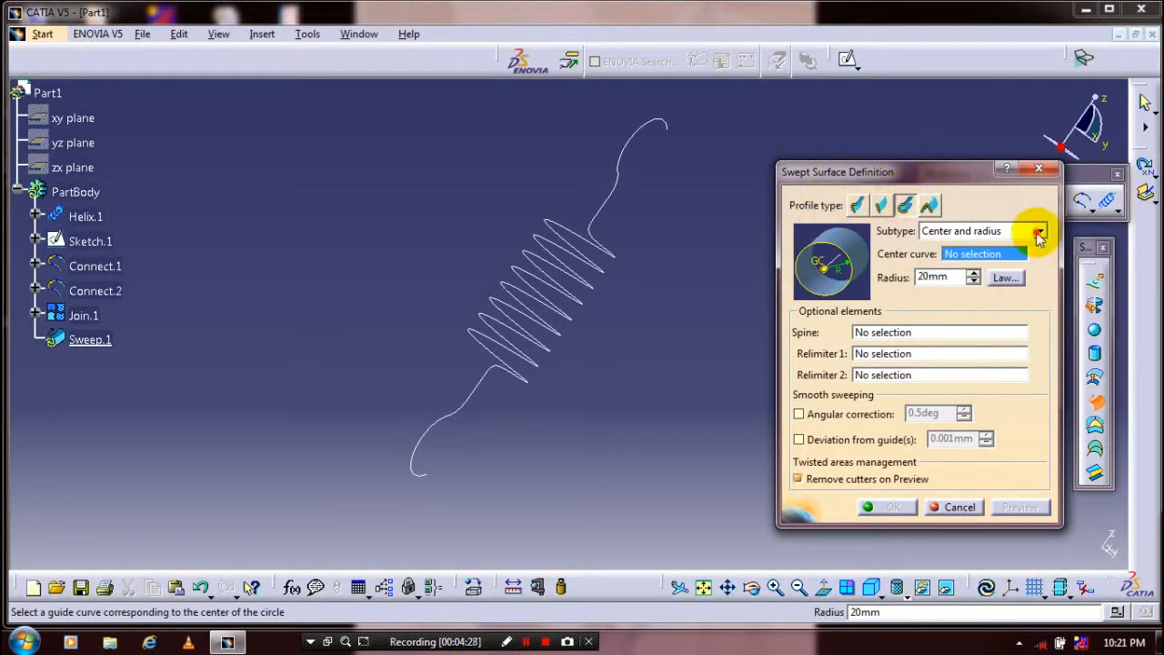
Sweep a 3 mm radius center-and-radius circle along Join.1 with angular correction
left_click(1039, 231)
type("3")
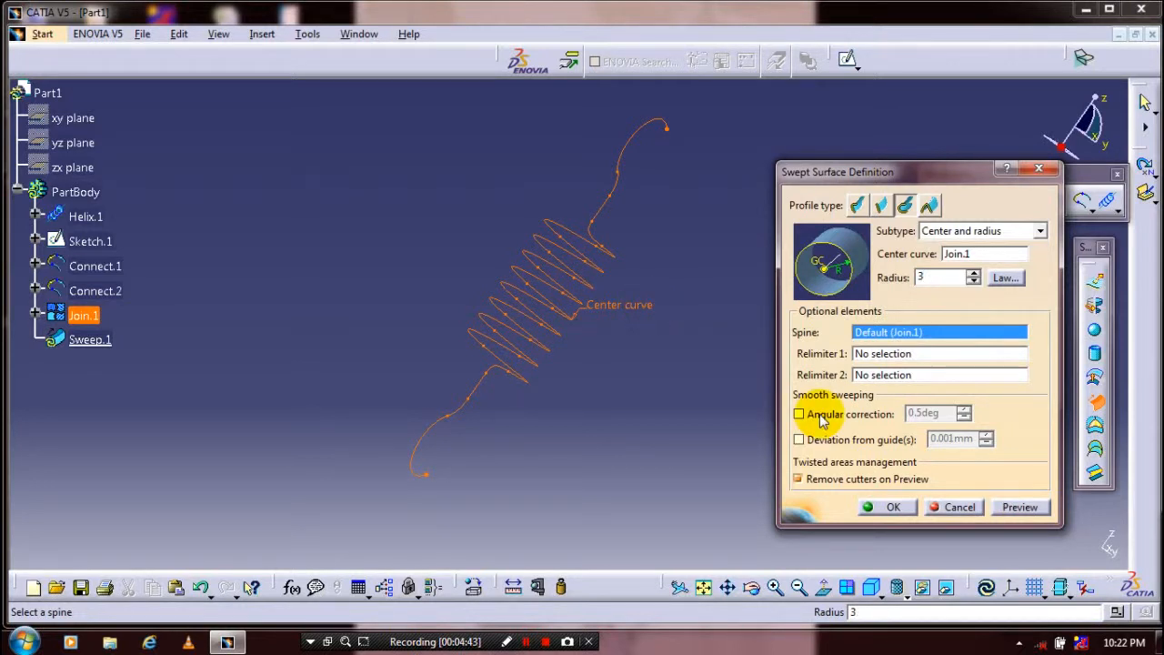
mouse_move(864, 404)
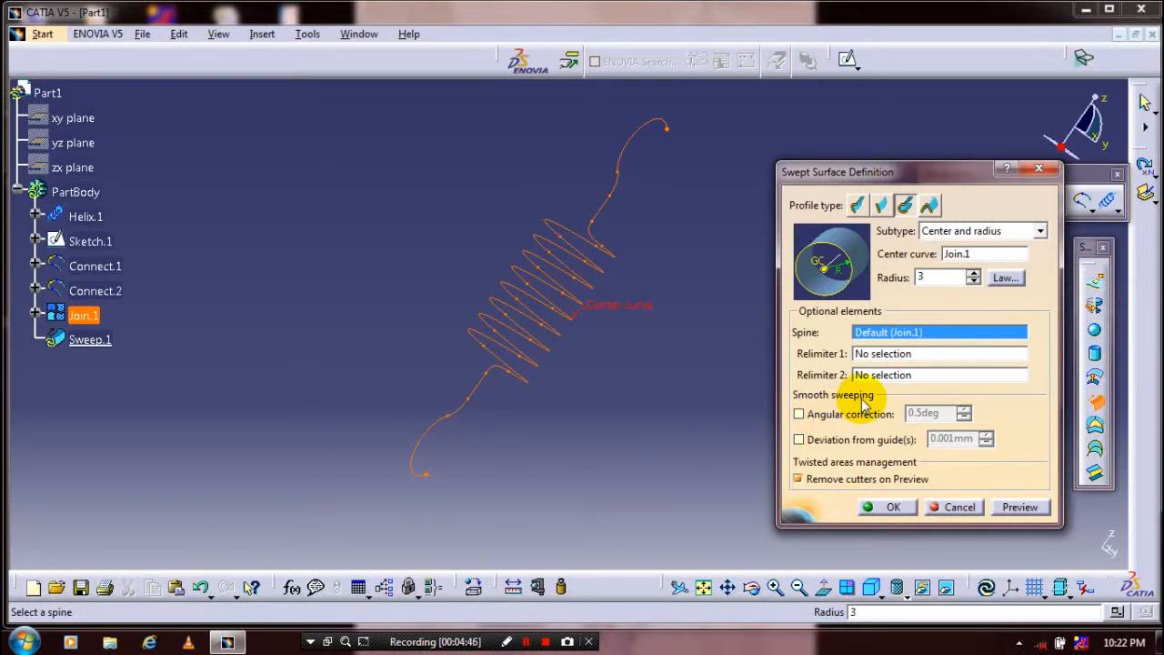
left_click(799, 414)
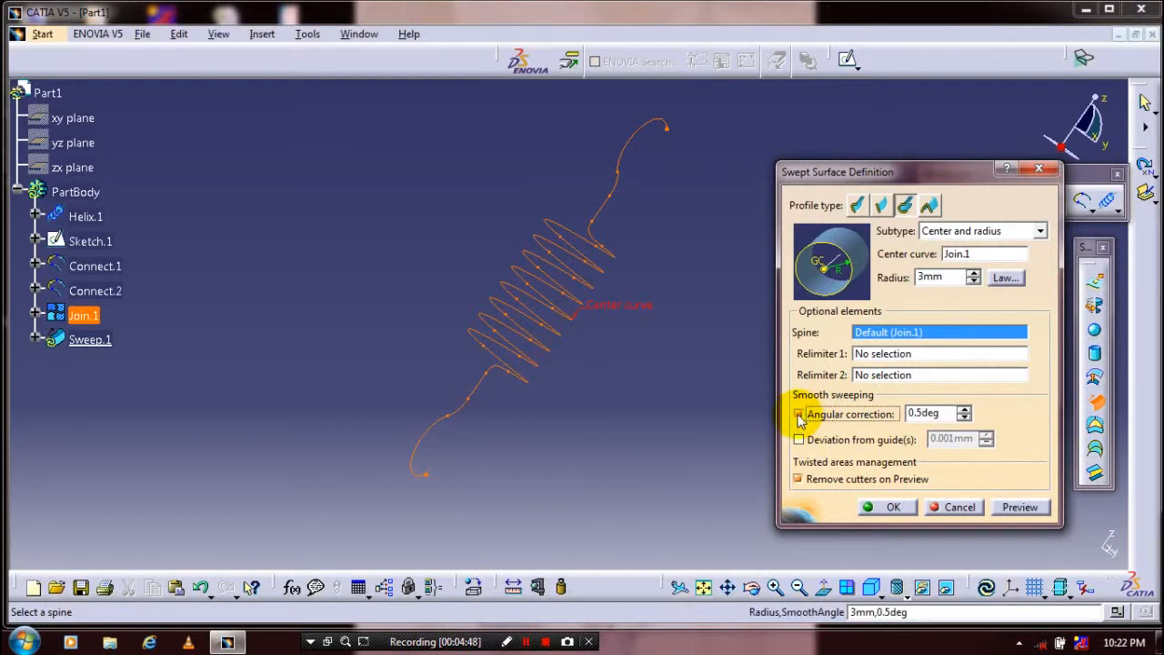
mouse_move(894, 507)
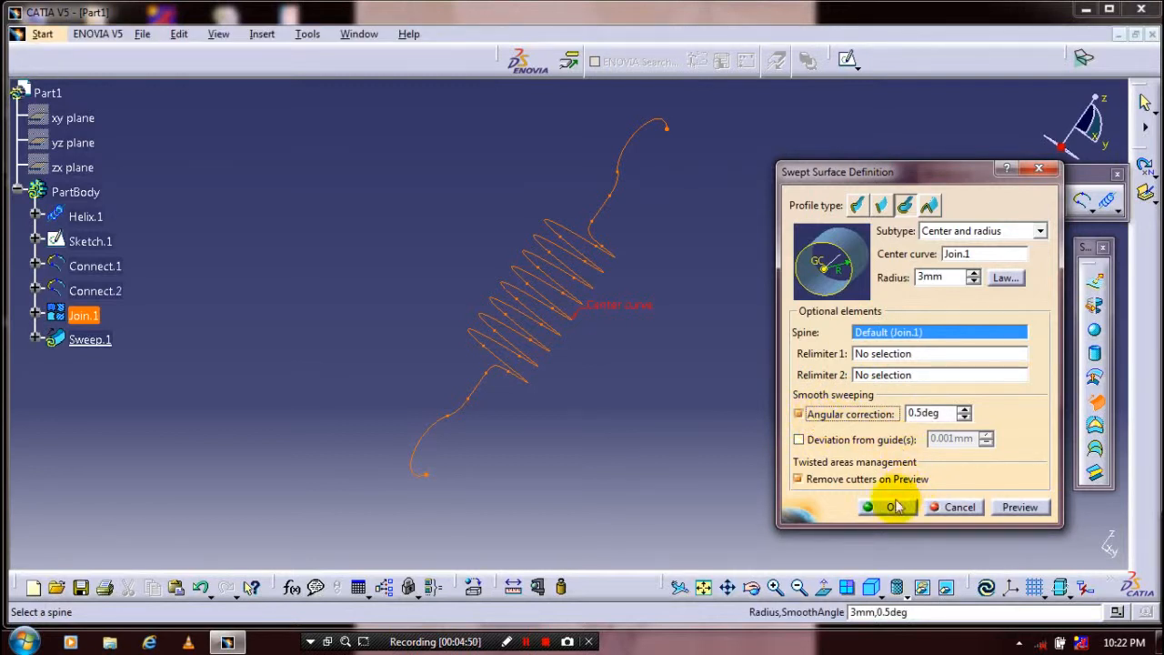
left_click(893, 507)
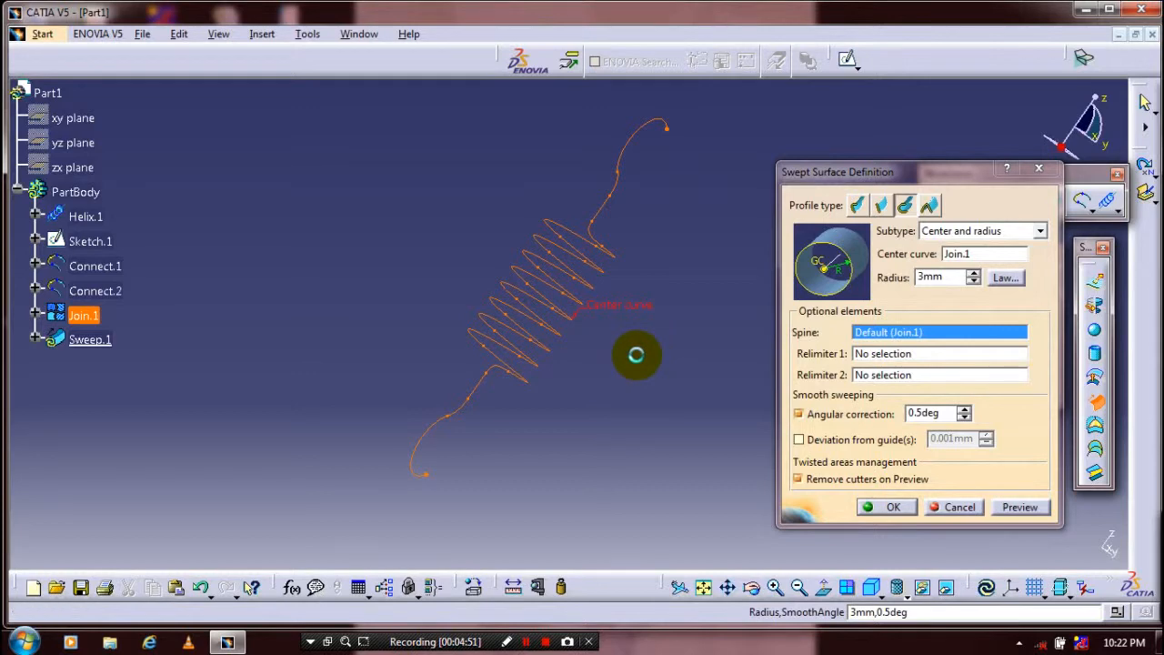
left_click(893, 507)
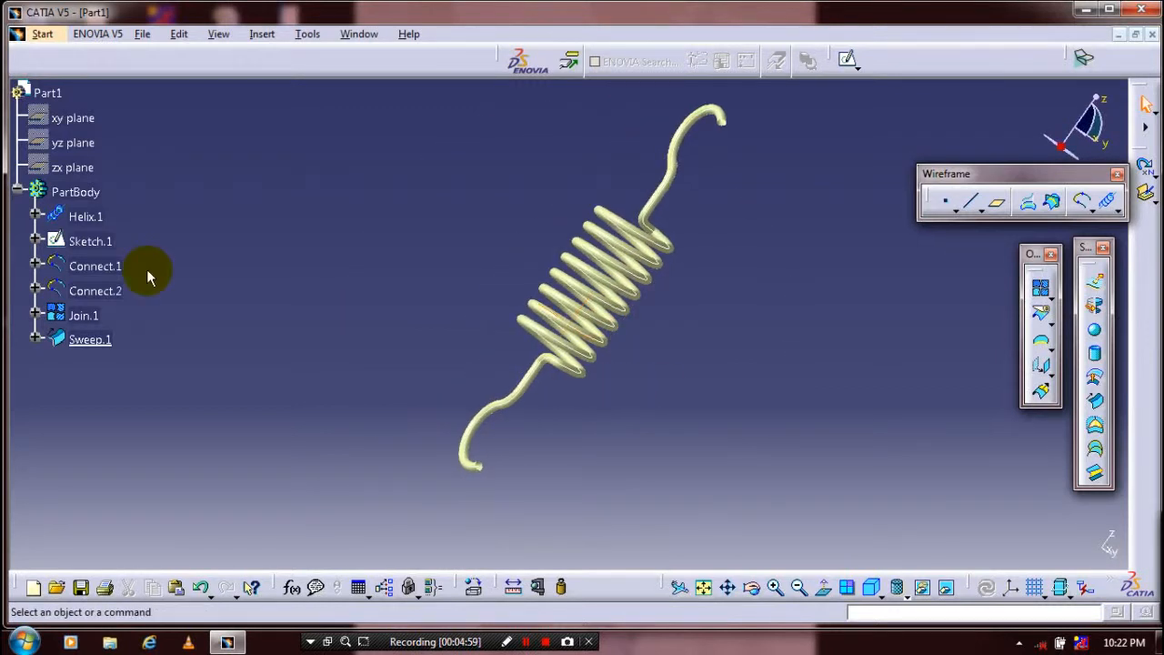
mouse_move(95, 290)
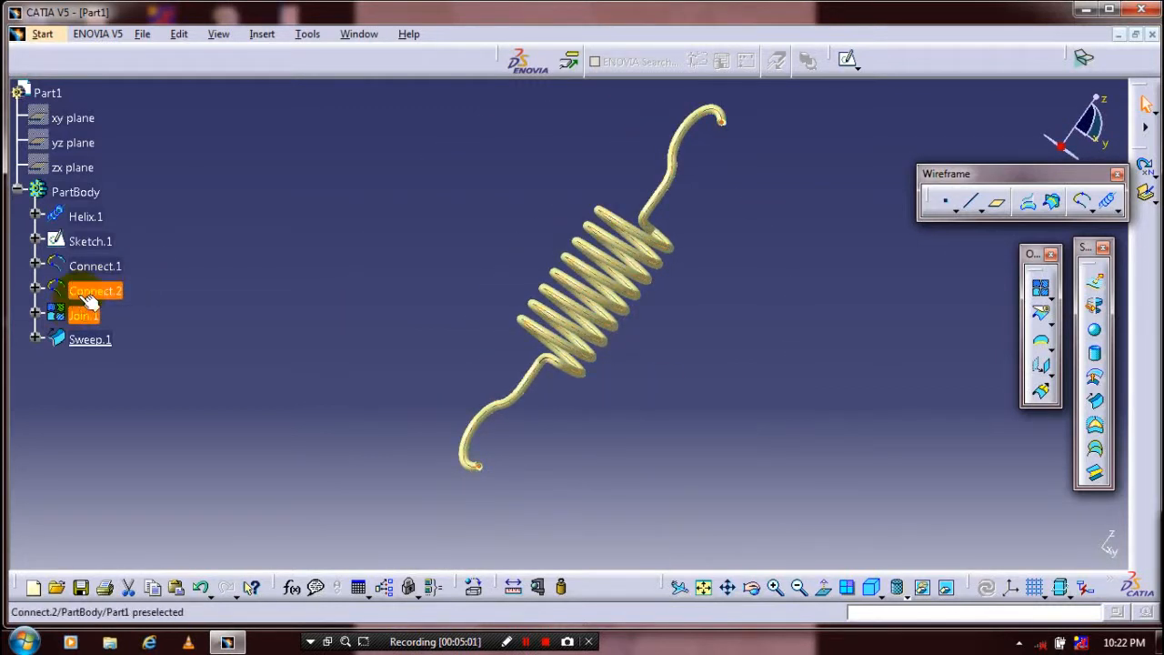
Hide Connect.1, Connect.2 and Join.1, then switch to the Part Design workbench
left_click(95, 266)
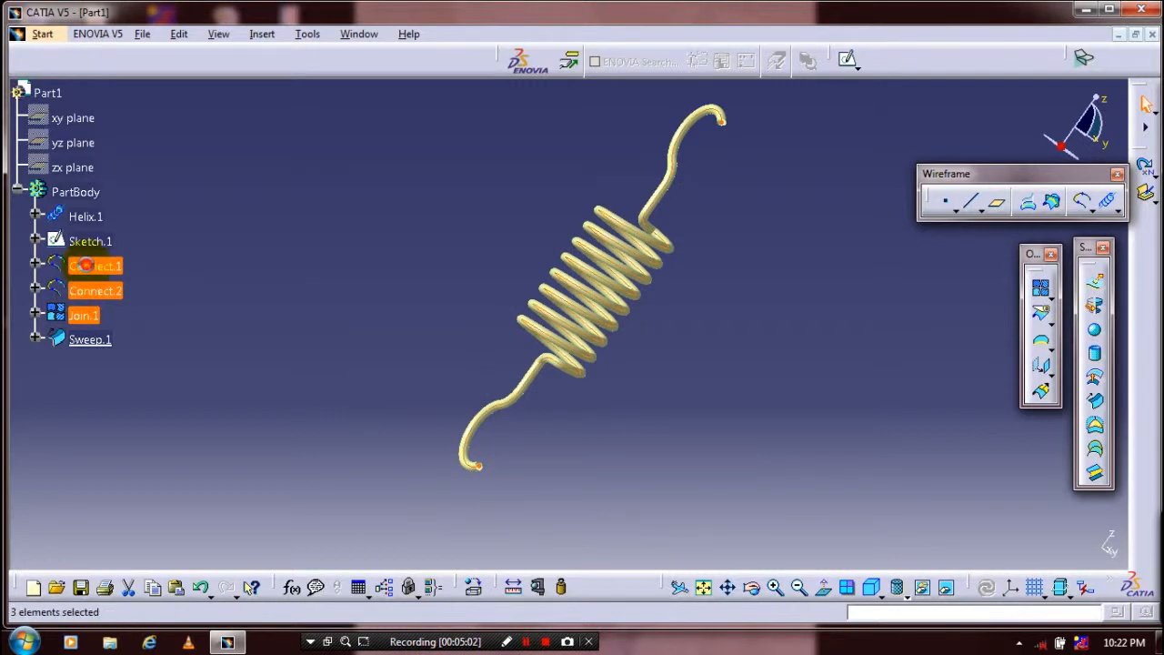
left_click(293, 284)
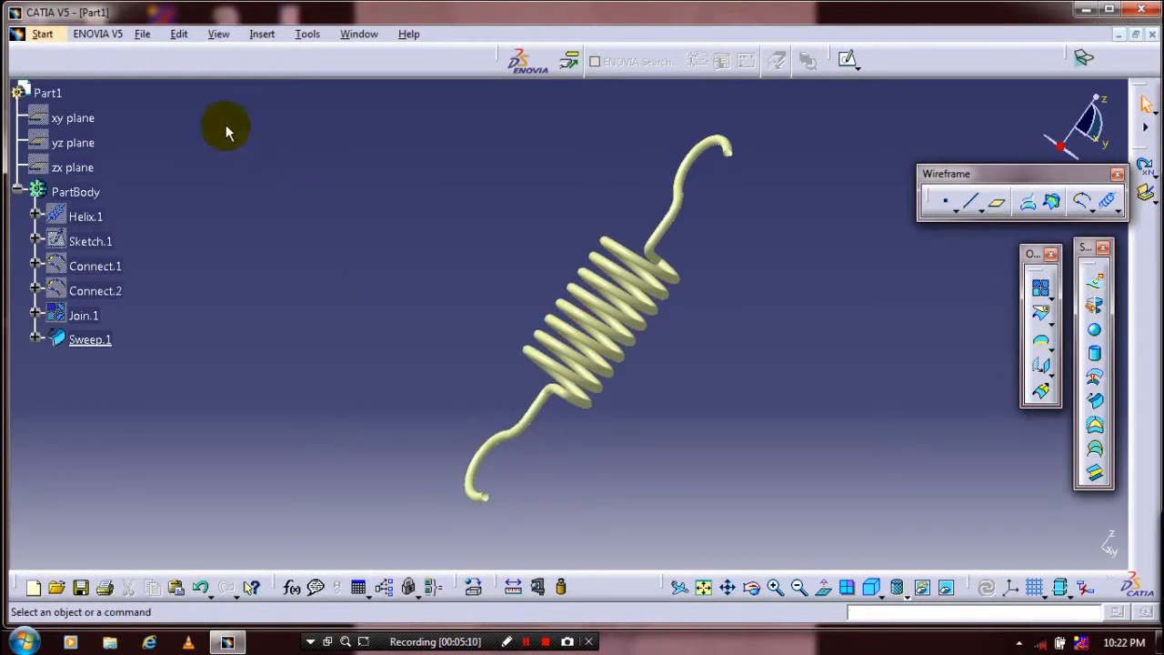
left_click(42, 33)
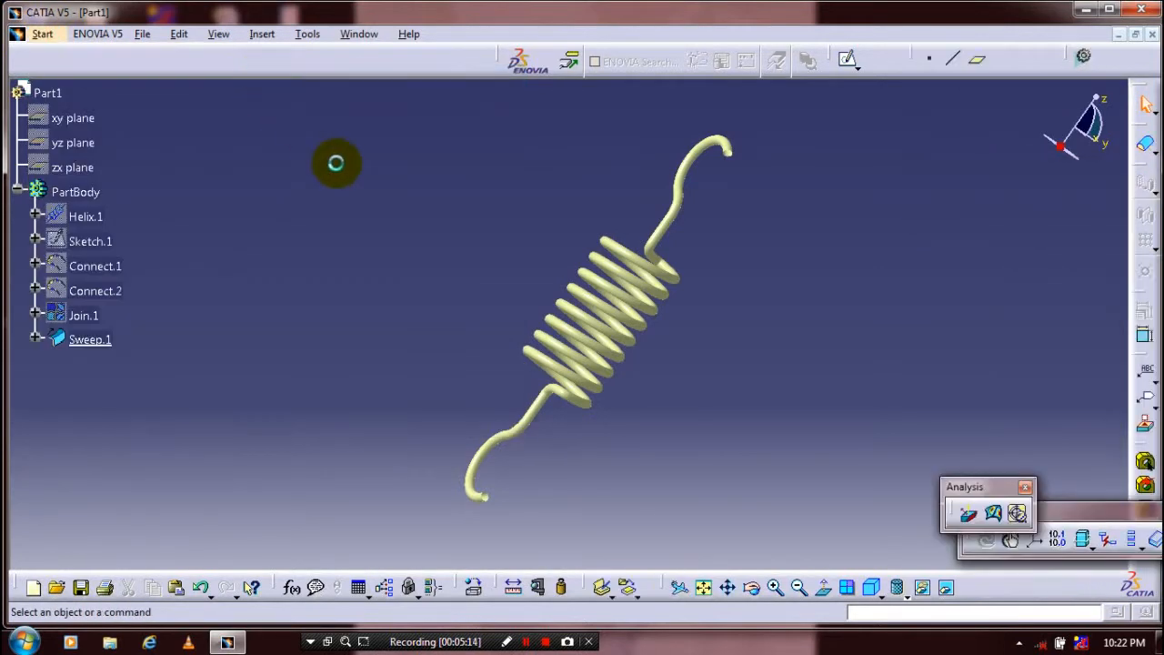
mouse_move(305, 153)
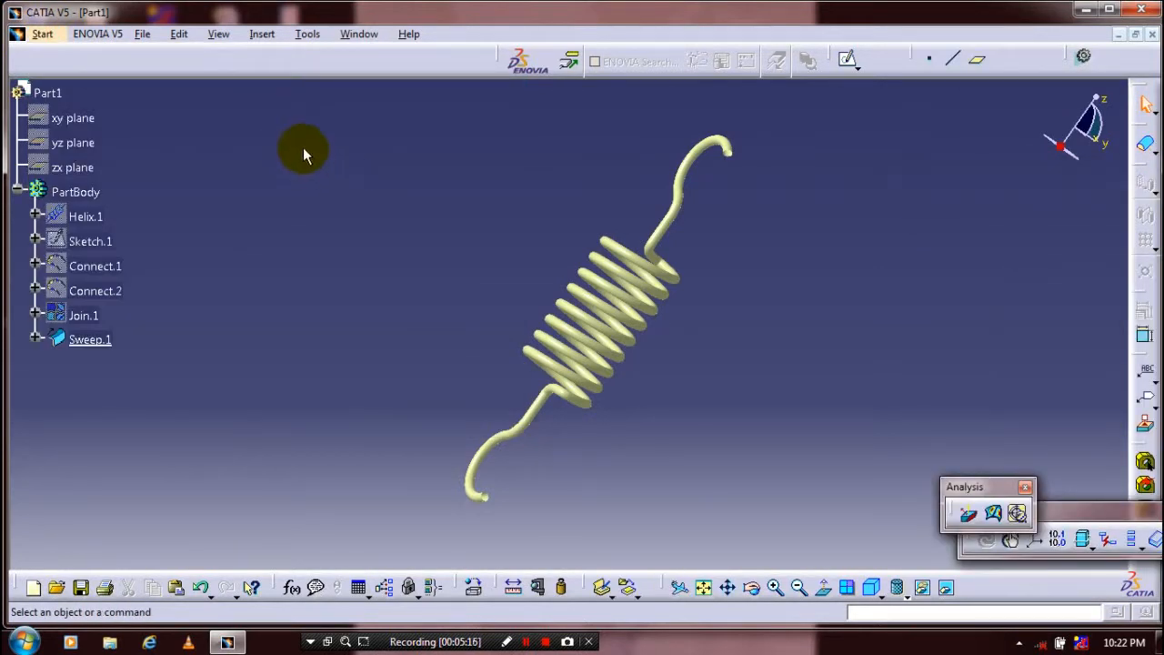
Fill Sweep.1 into a solid with a Close Surface feature
left_click(262, 33)
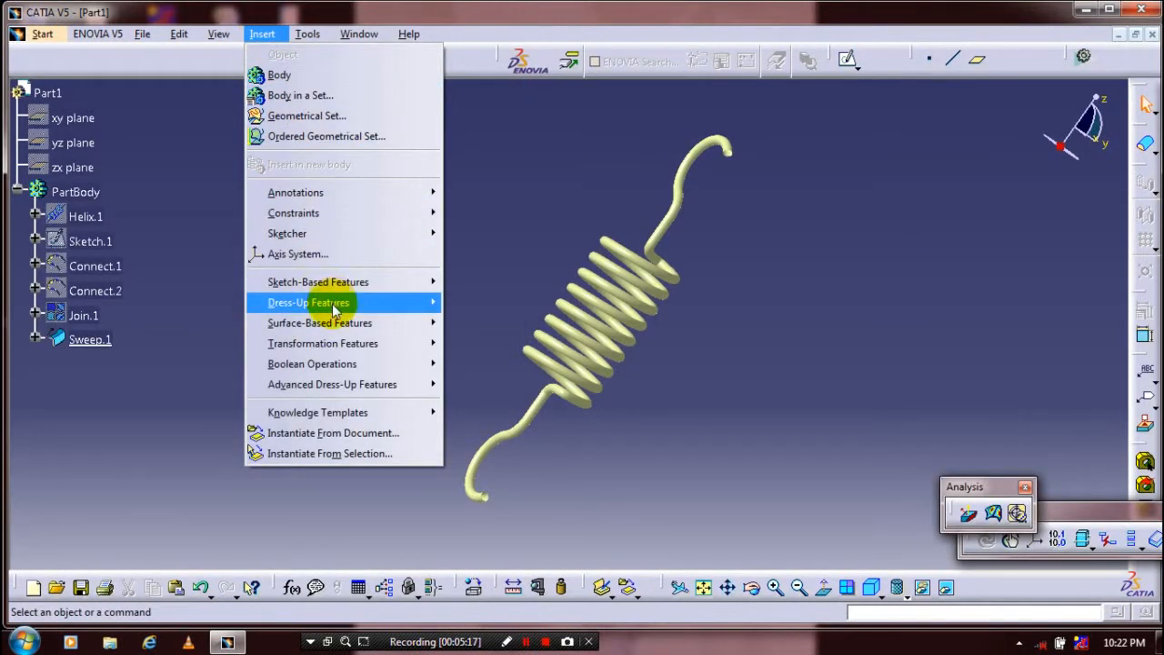
mouse_move(319, 323)
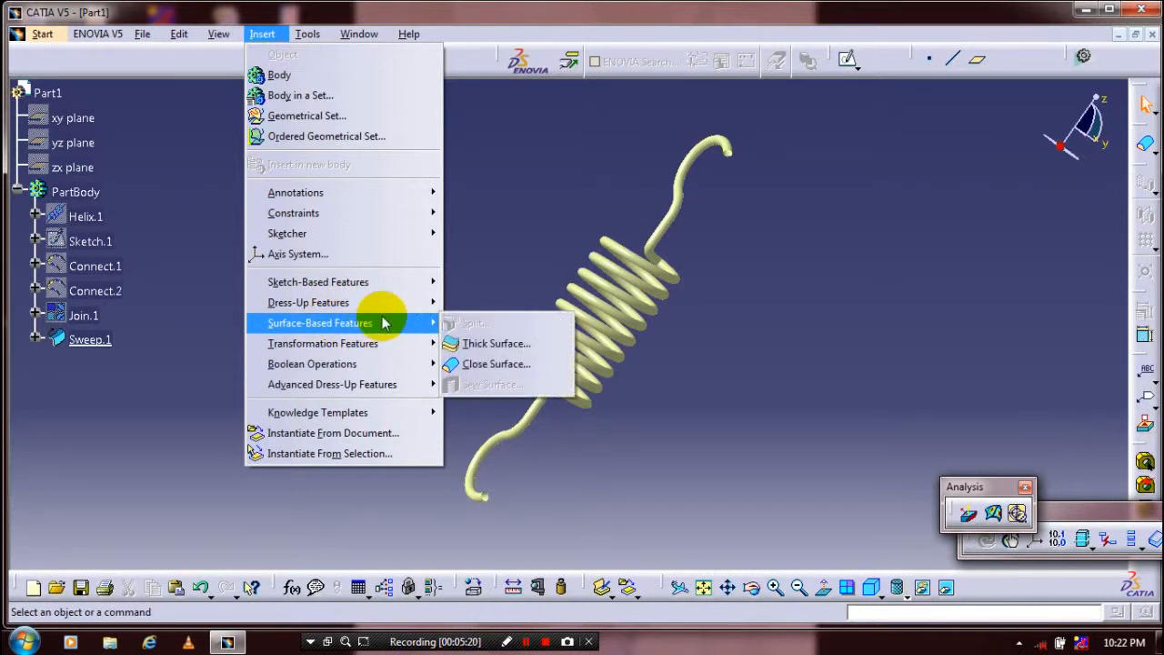
mouse_move(413, 329)
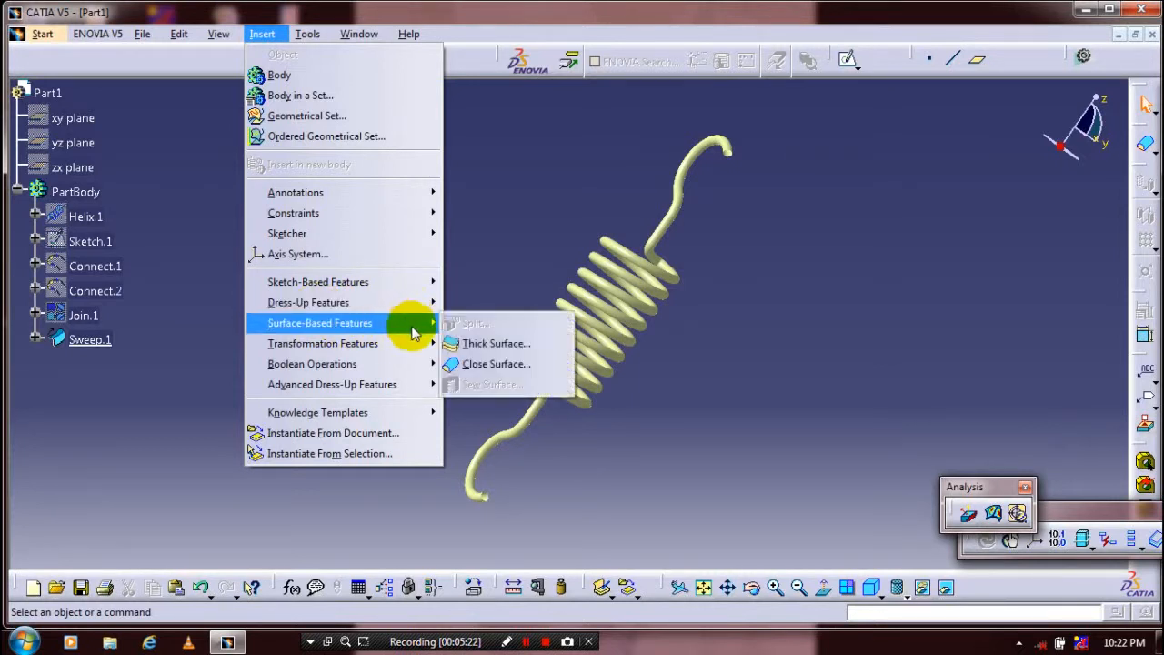
mouse_move(497, 364)
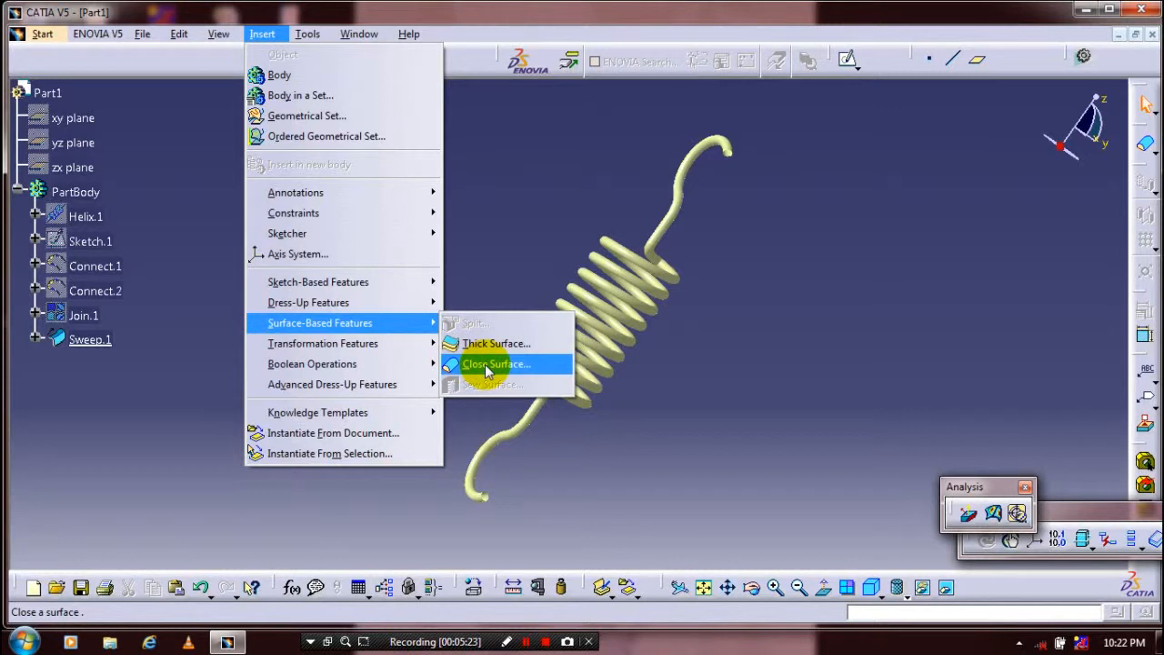
left_click(497, 364)
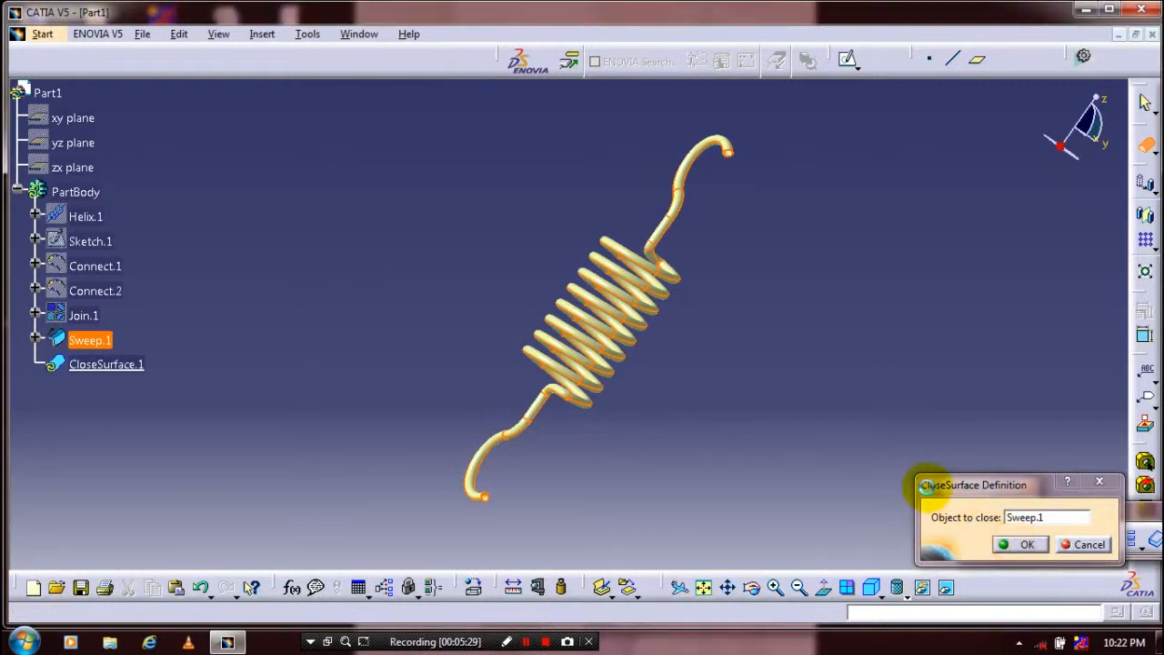
left_click(1026, 544)
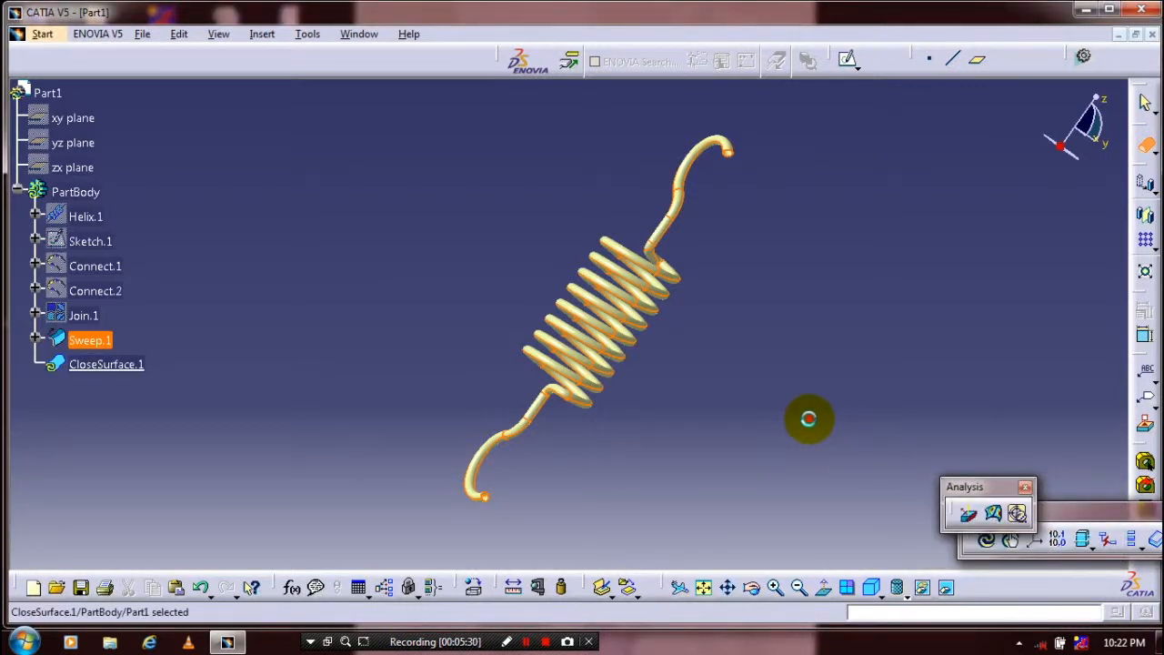
left_click(691, 382)
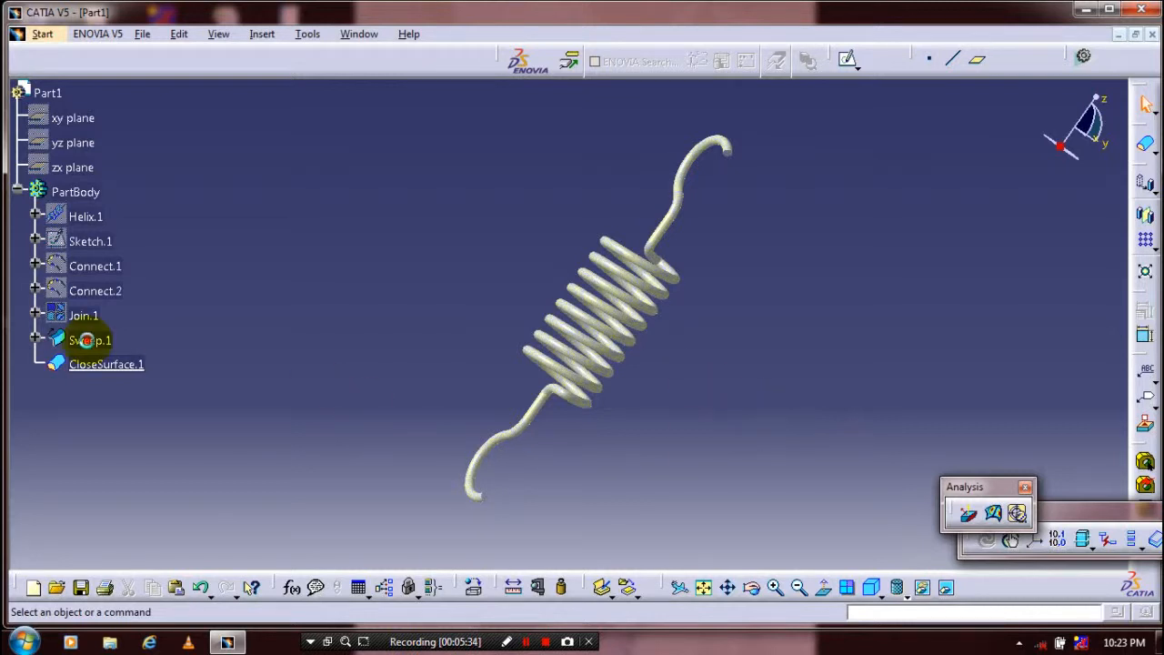
Hide the Sweep.1 surface and dismiss the Analysis toolbar, leaving only the solid
right_click(89, 340)
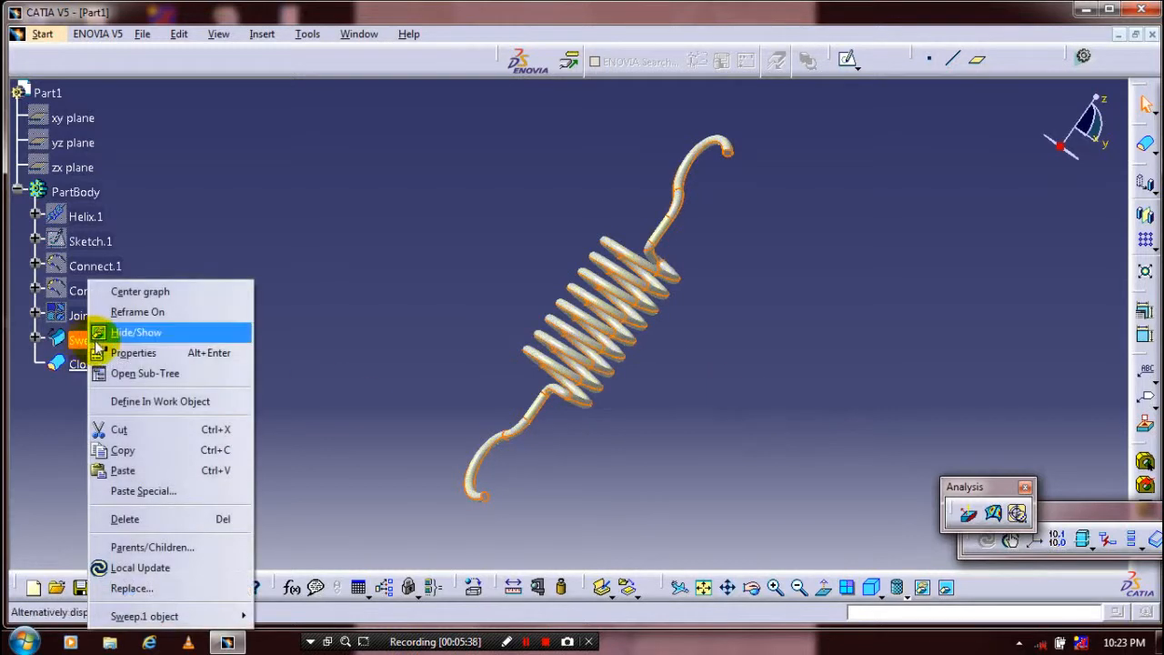
left_click(134, 332)
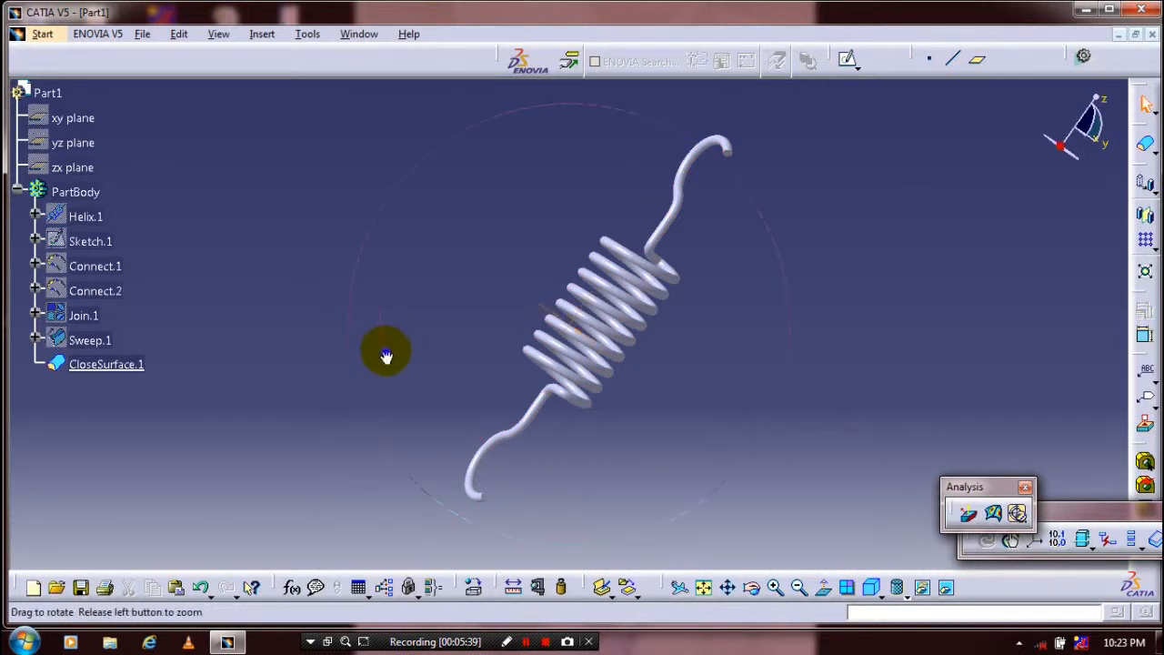
left_click_drag(386, 354, 619, 380)
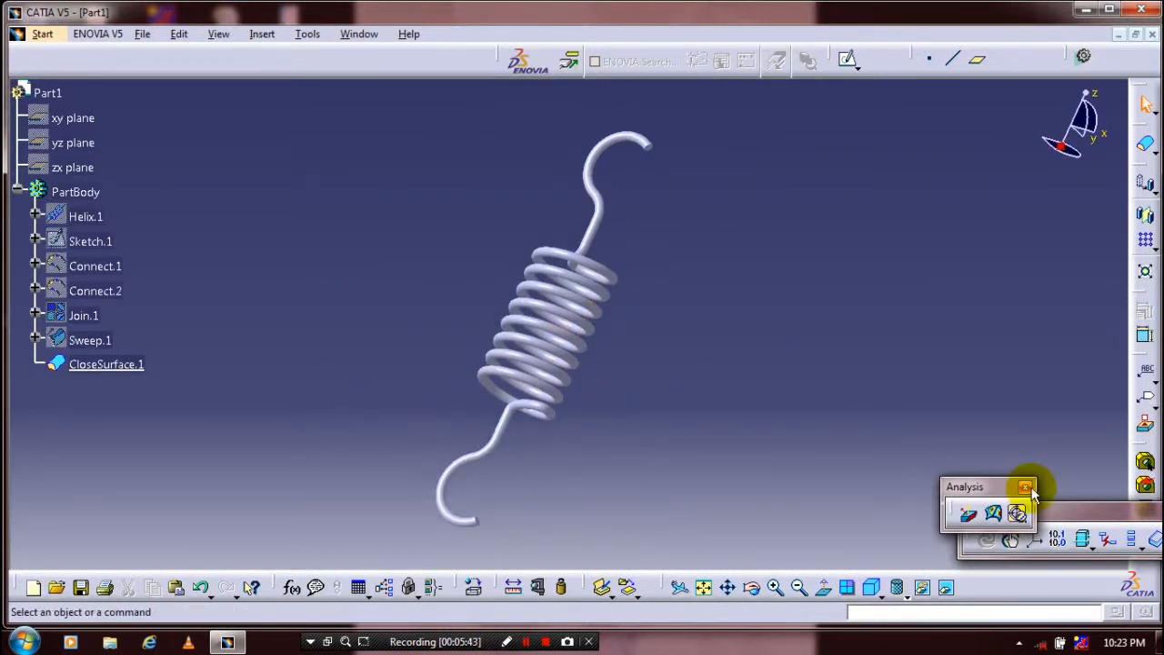
left_click(1026, 487)
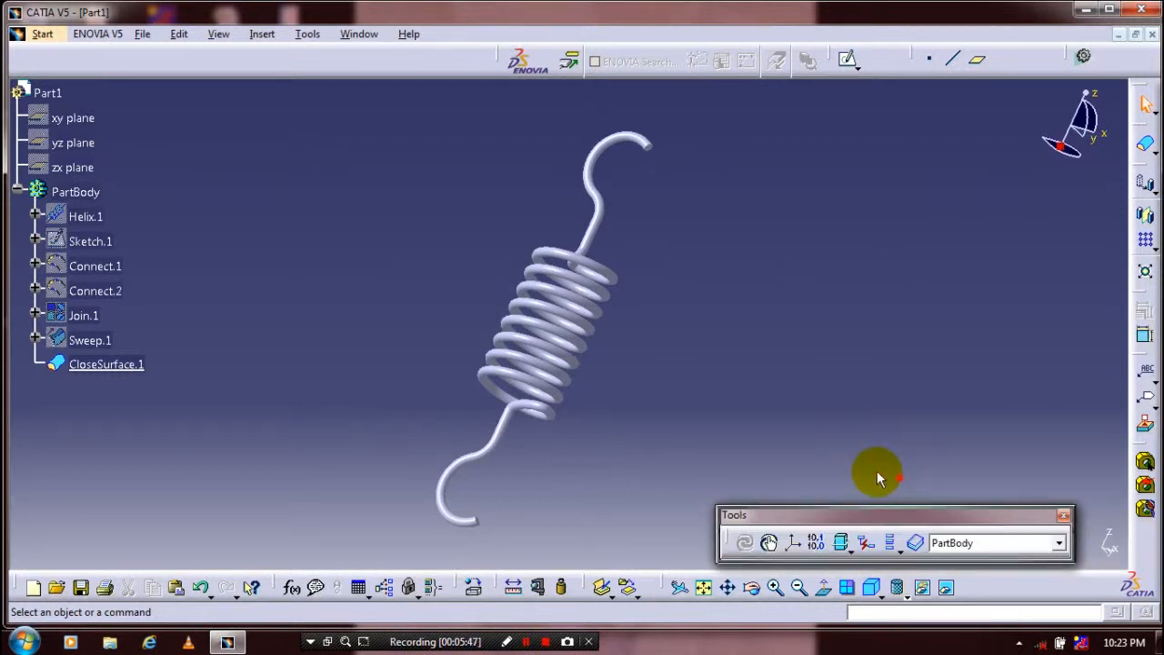
left_click_drag(878, 474, 625, 417)
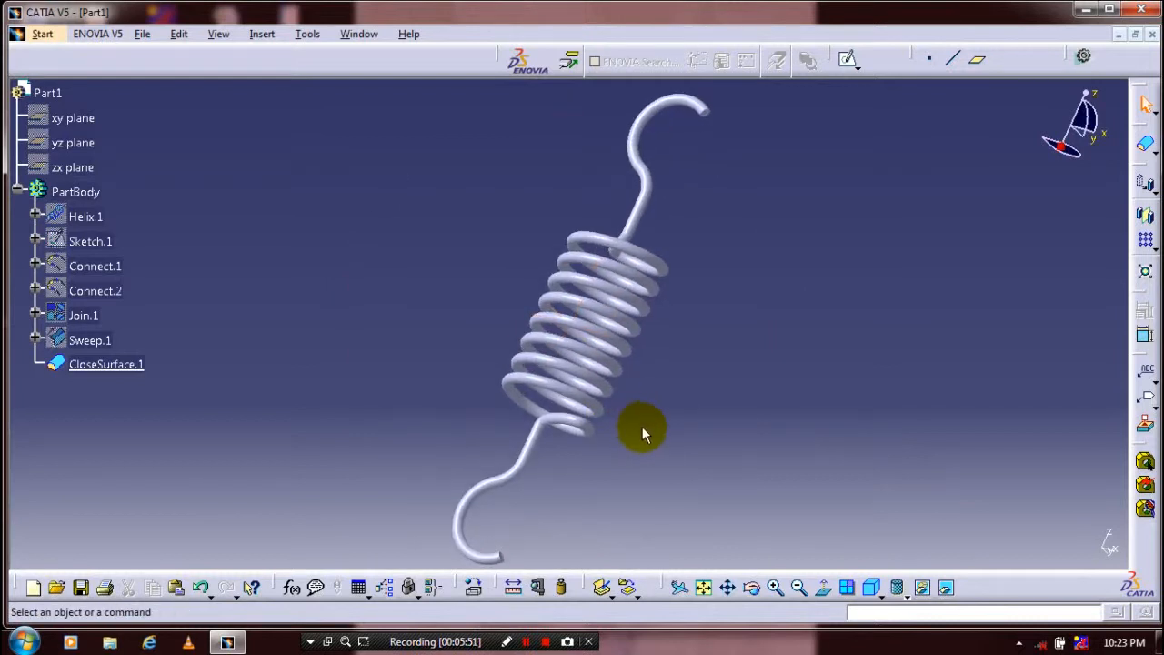
mouse_move(694, 428)
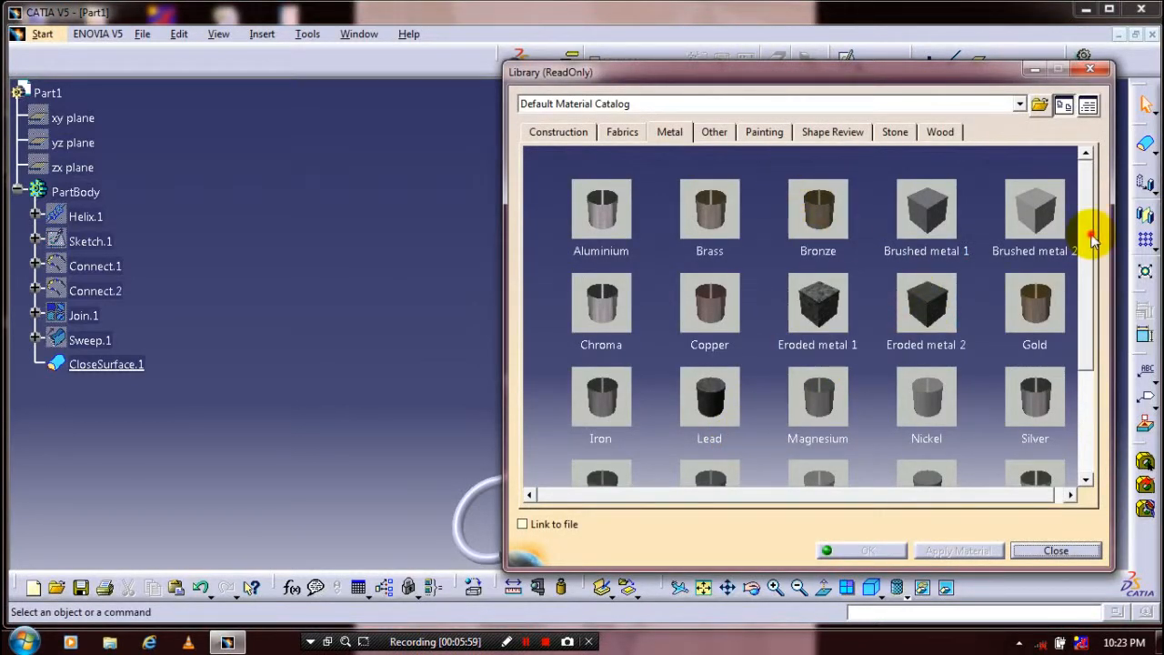
Apply the DS Light Blue painting material to CloseSurface.1 and close the library
left_click(764, 132)
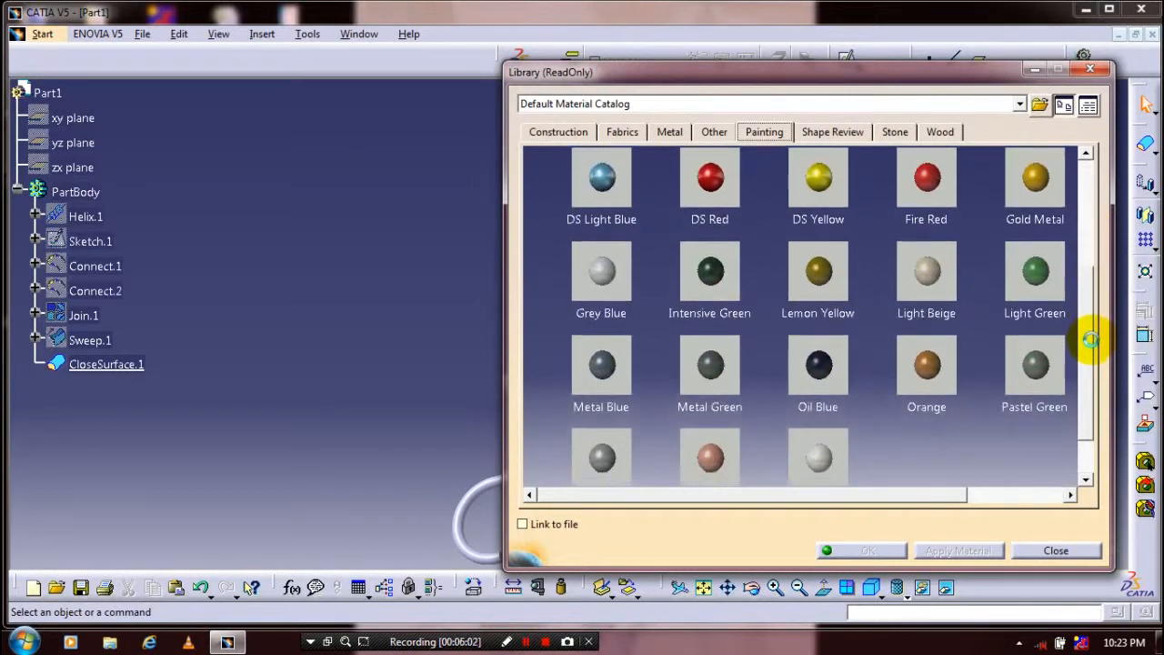
scroll("up", 3)
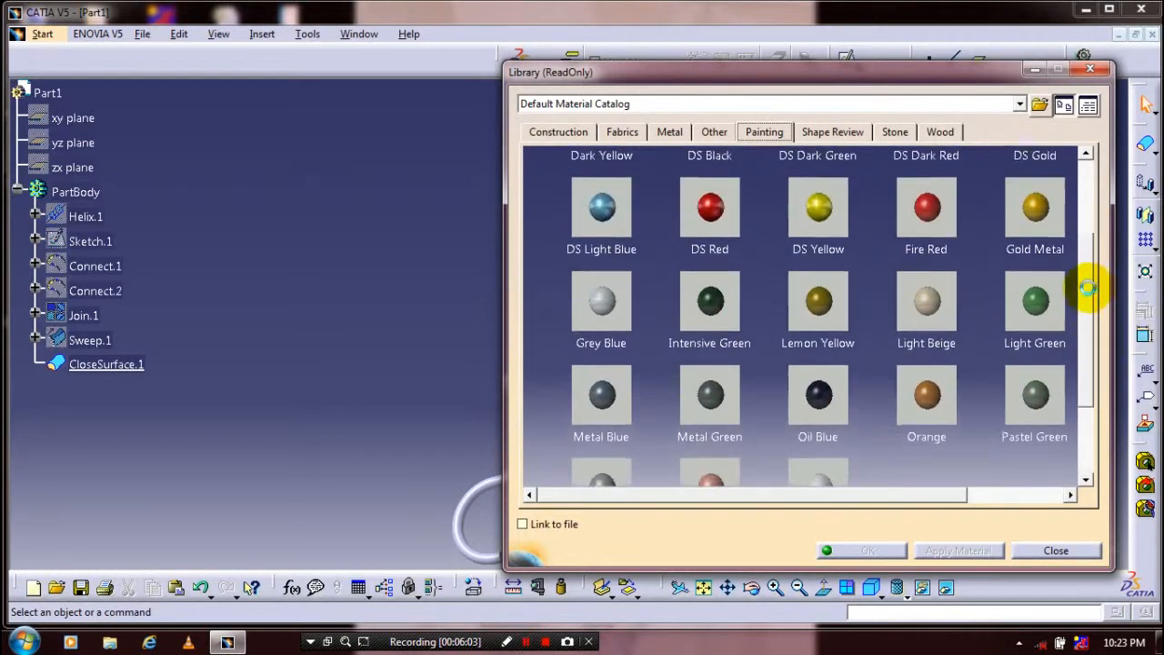
scroll("up", 3)
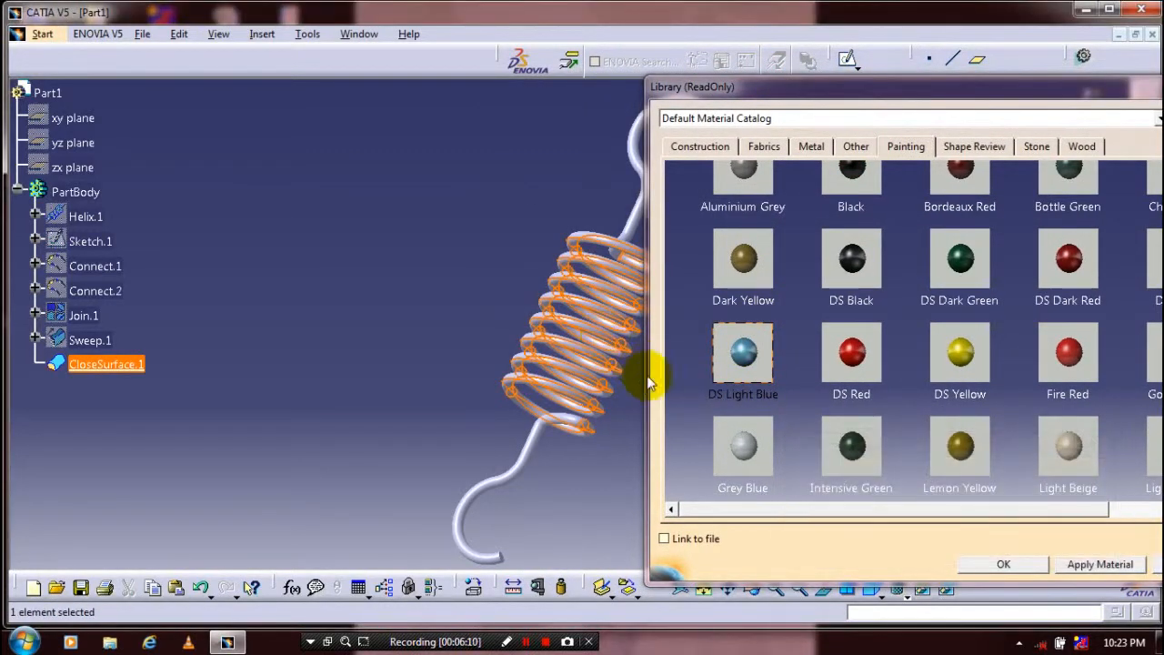
left_click(1100, 565)
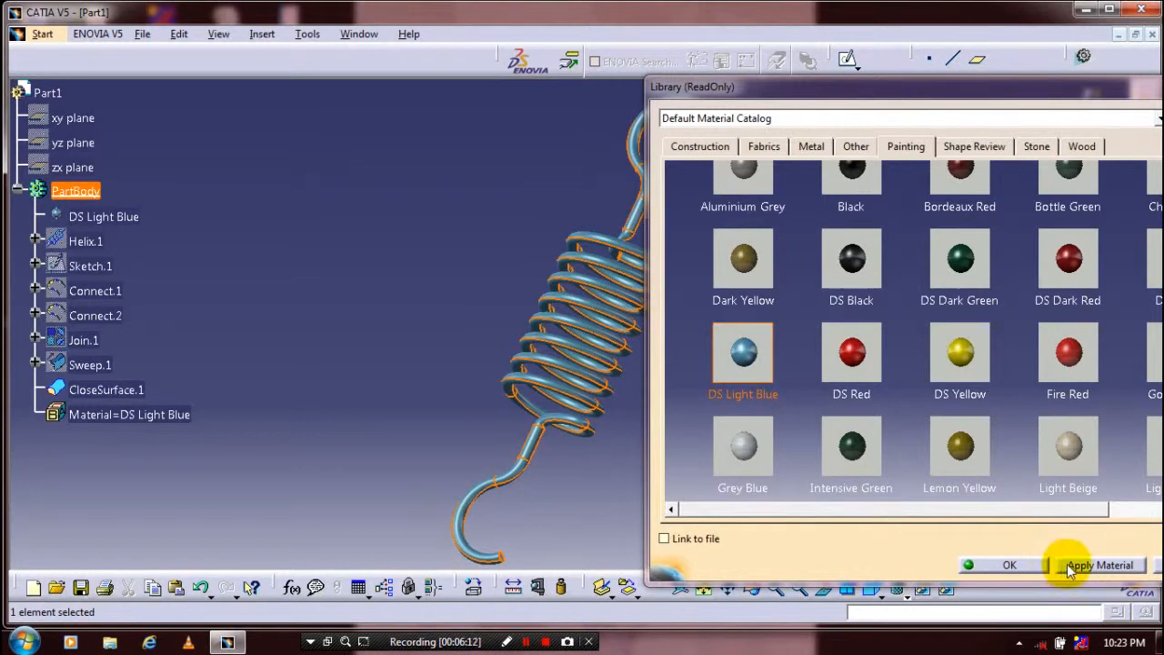
left_click(1100, 565)
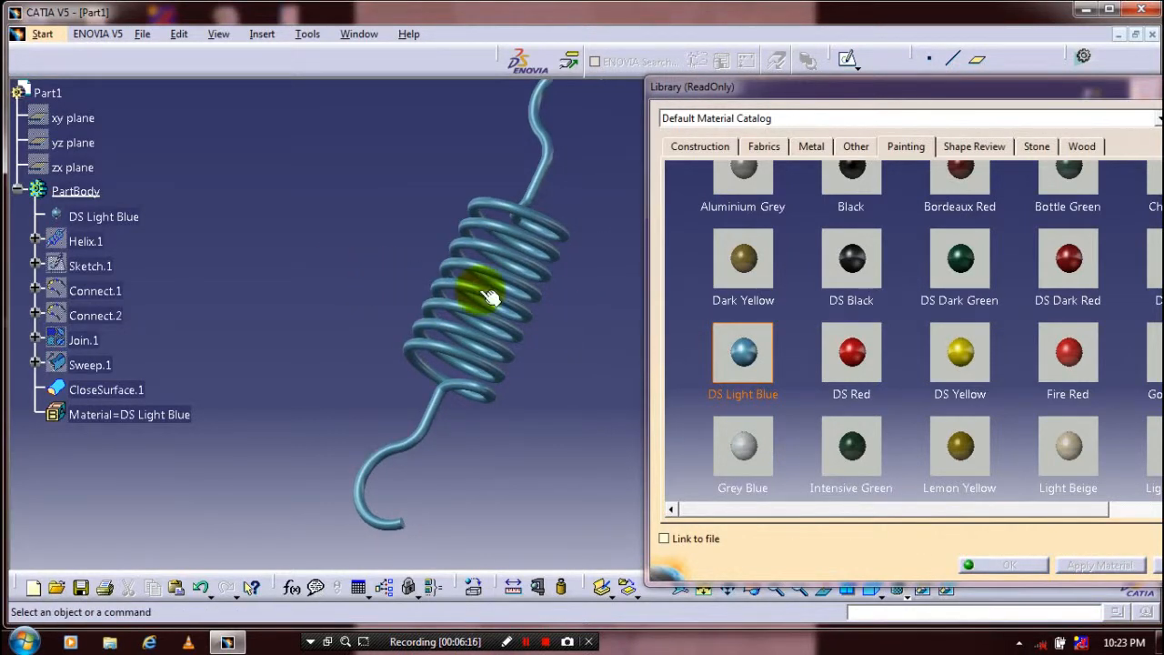
left_click(851, 446)
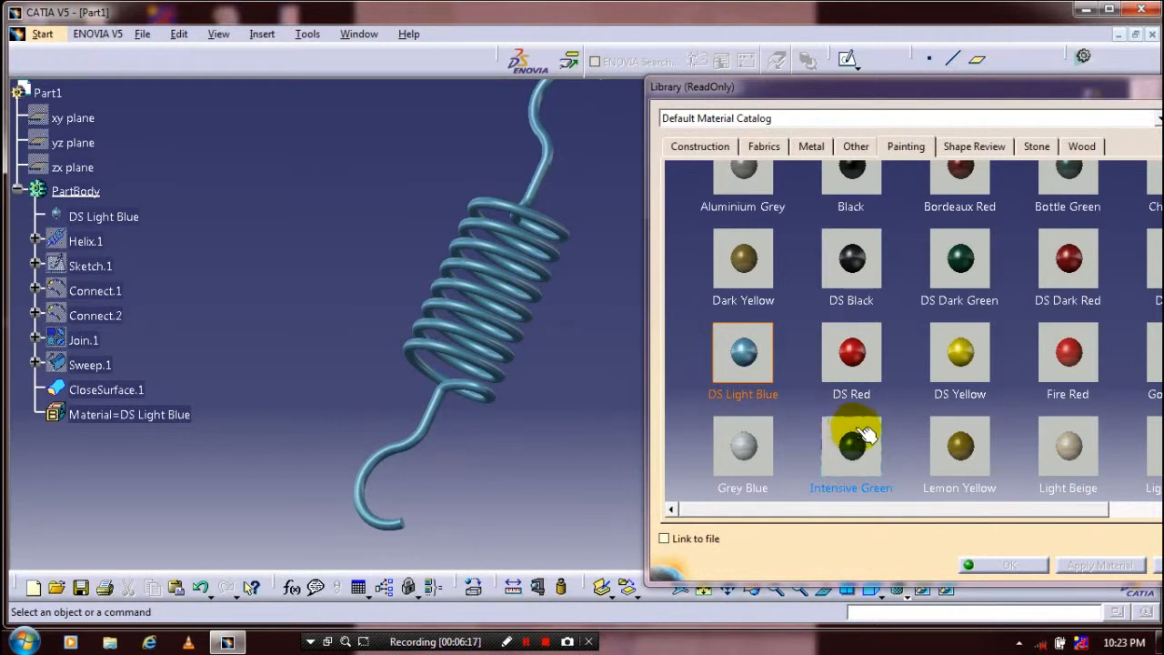
mouse_move(960, 394)
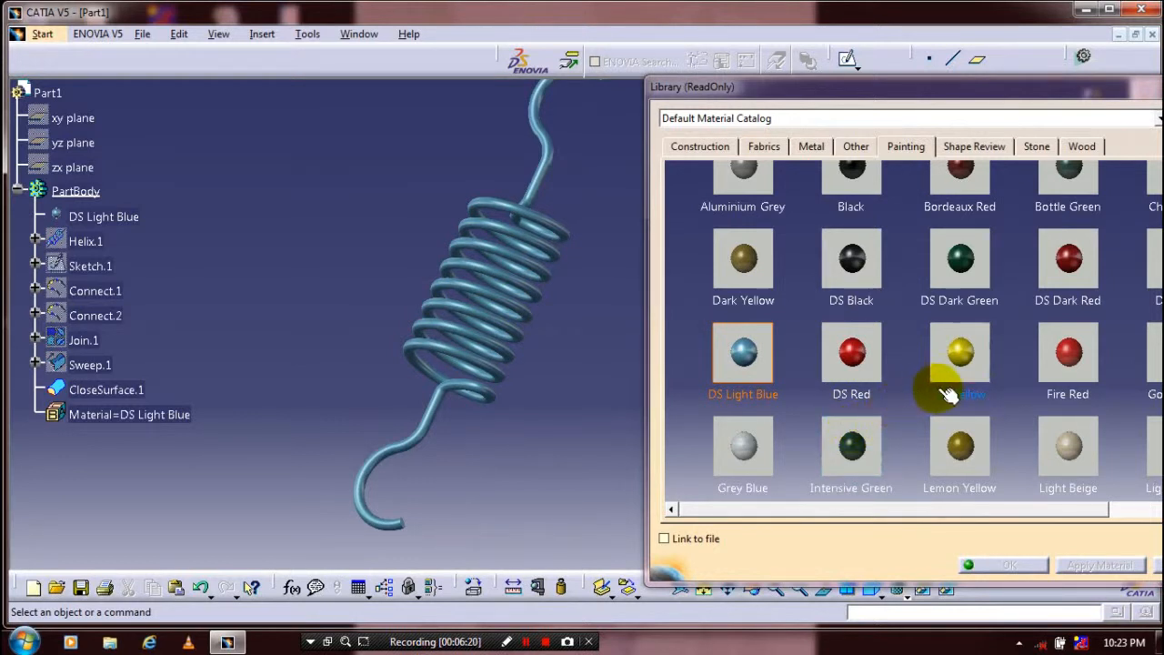
mouse_move(987, 332)
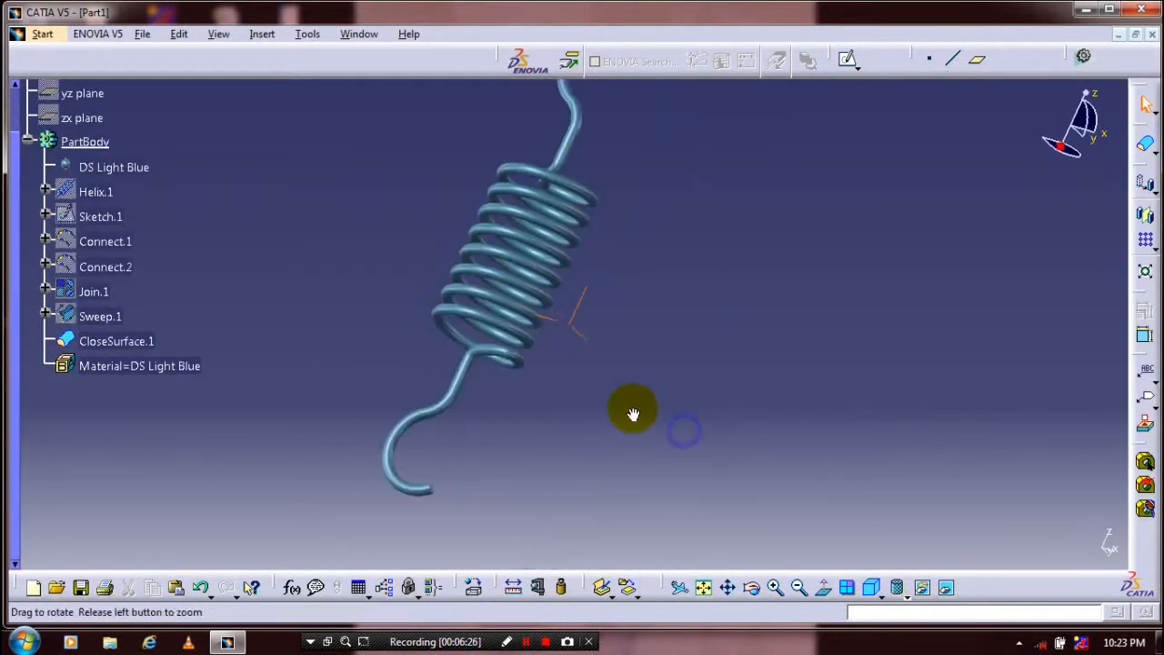
left_click_drag(634, 414, 544, 313)
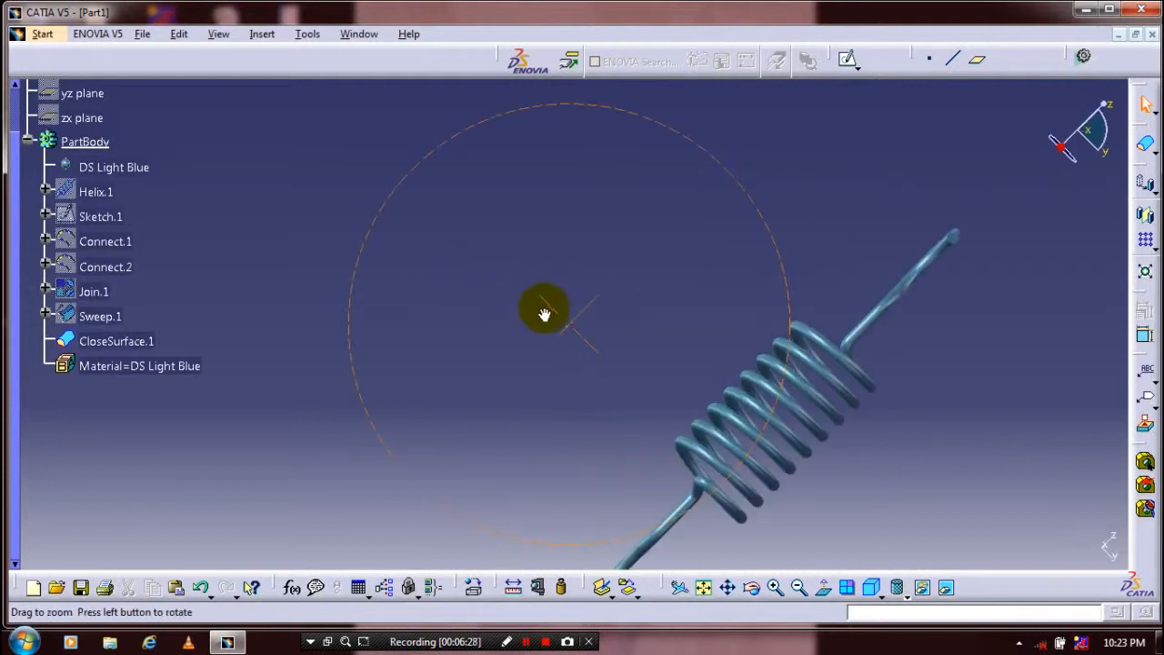
left_click_drag(544, 314, 539, 229)
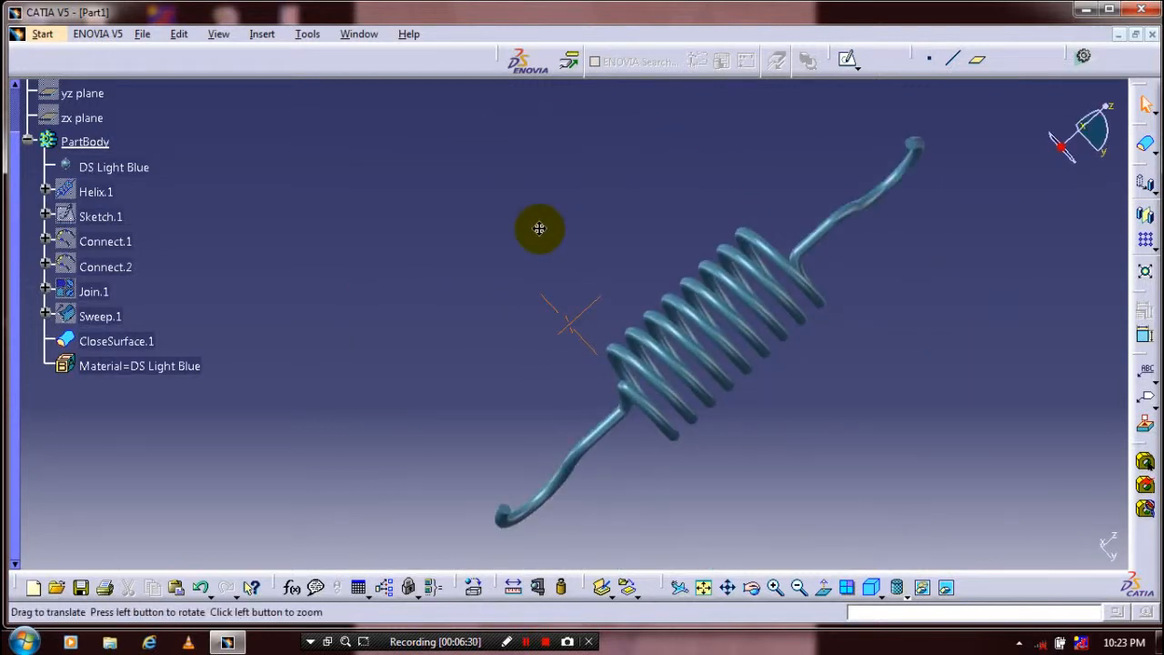
left_click_drag(540, 228, 497, 280)
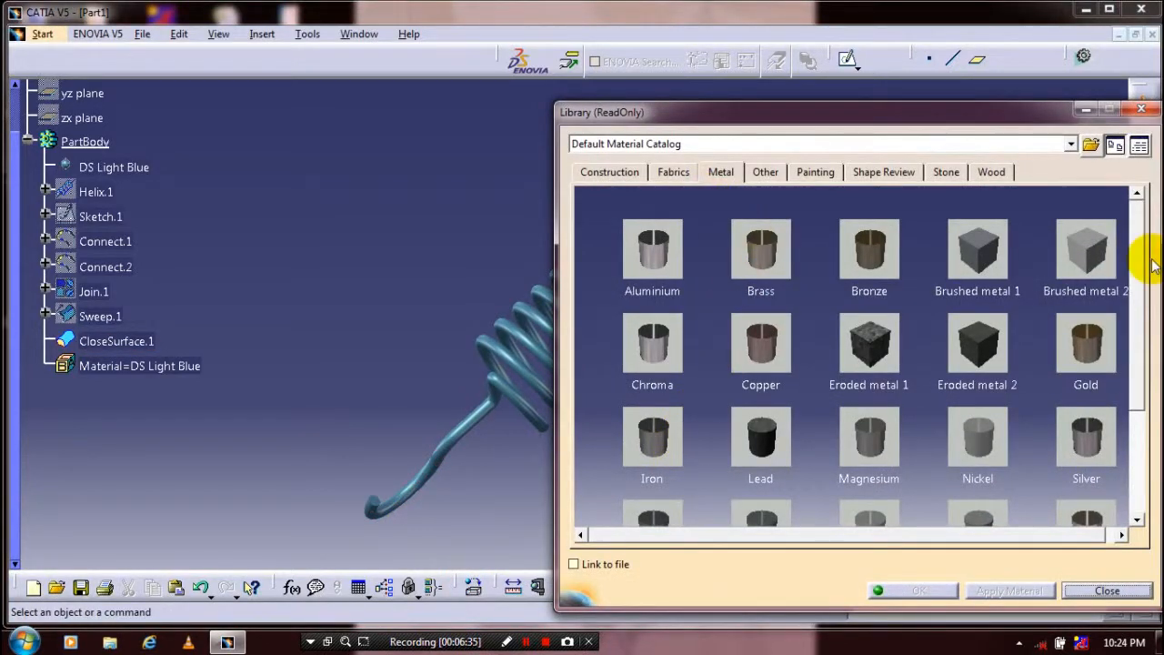
Scroll the metal catalog down to Steel, Titanium, Tungsten and Yellow Brass
scroll("down", 3)
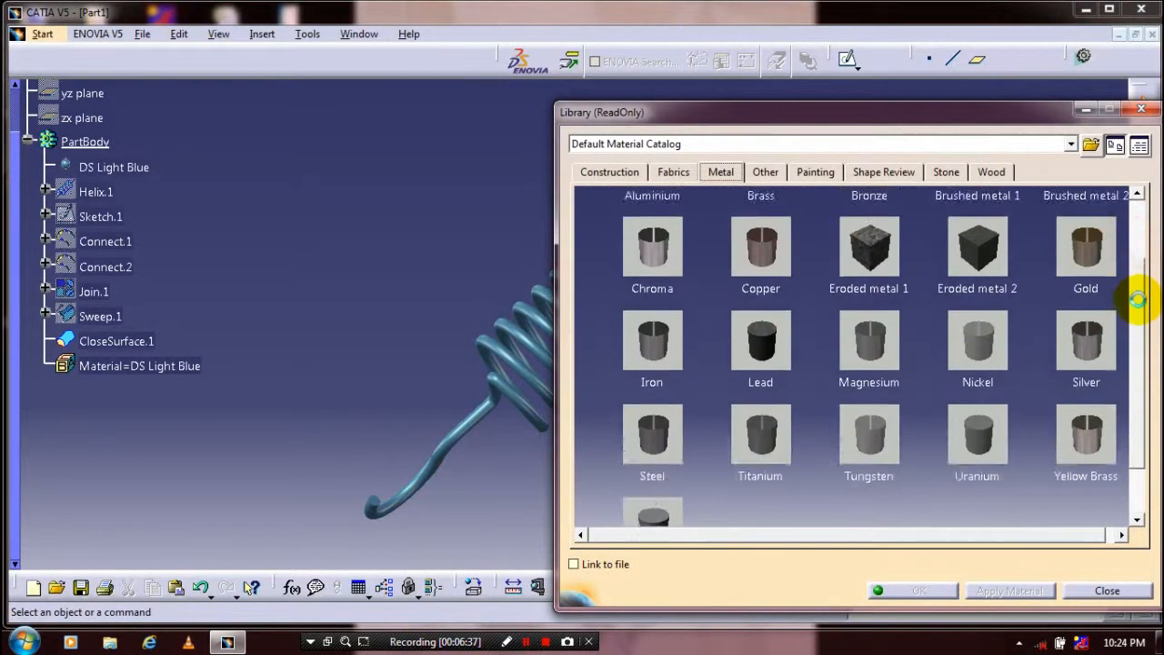
scroll("down", 3)
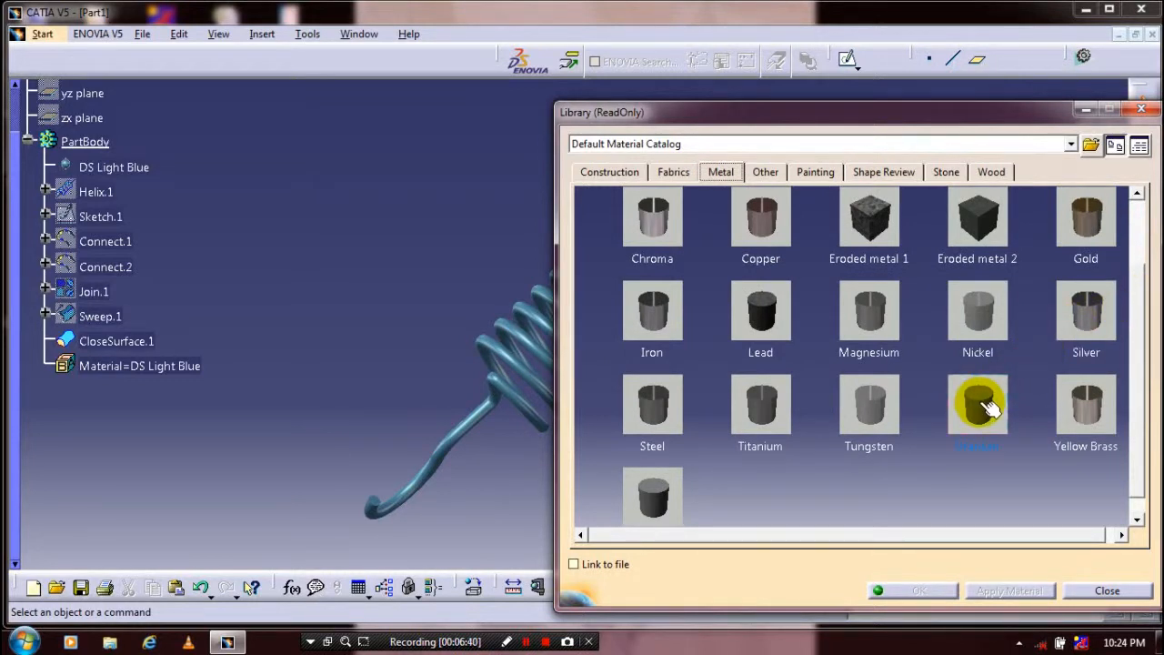